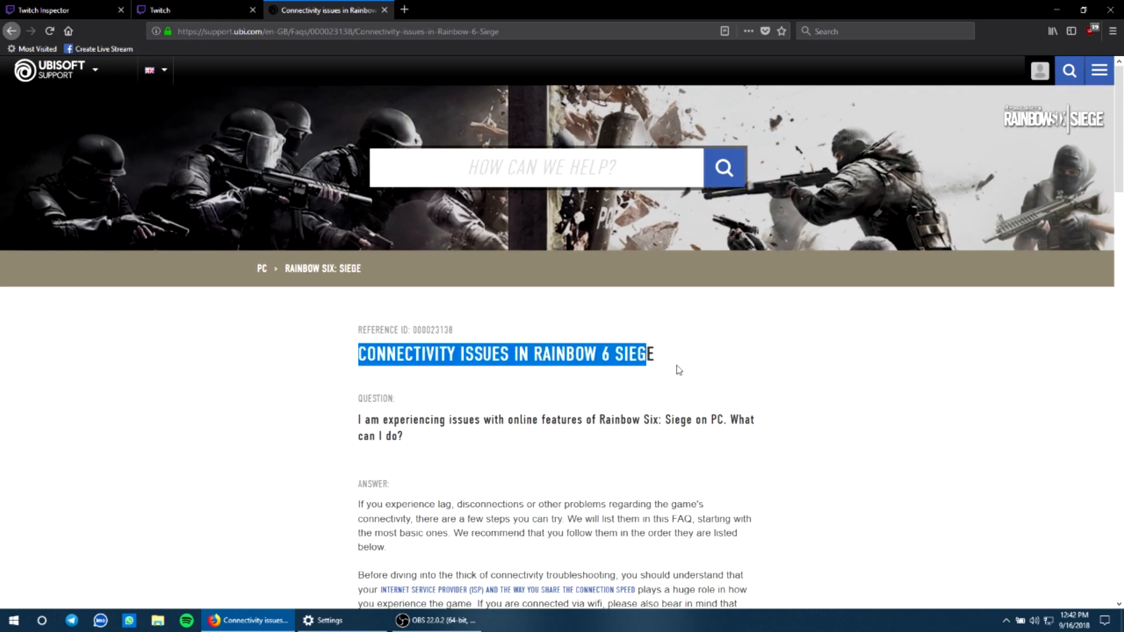
# - Scroll the FAQ to step 4, Port Forwarding, showing the Uplay PC TCP ports and UDP game port
pyautogui.click(672, 368)
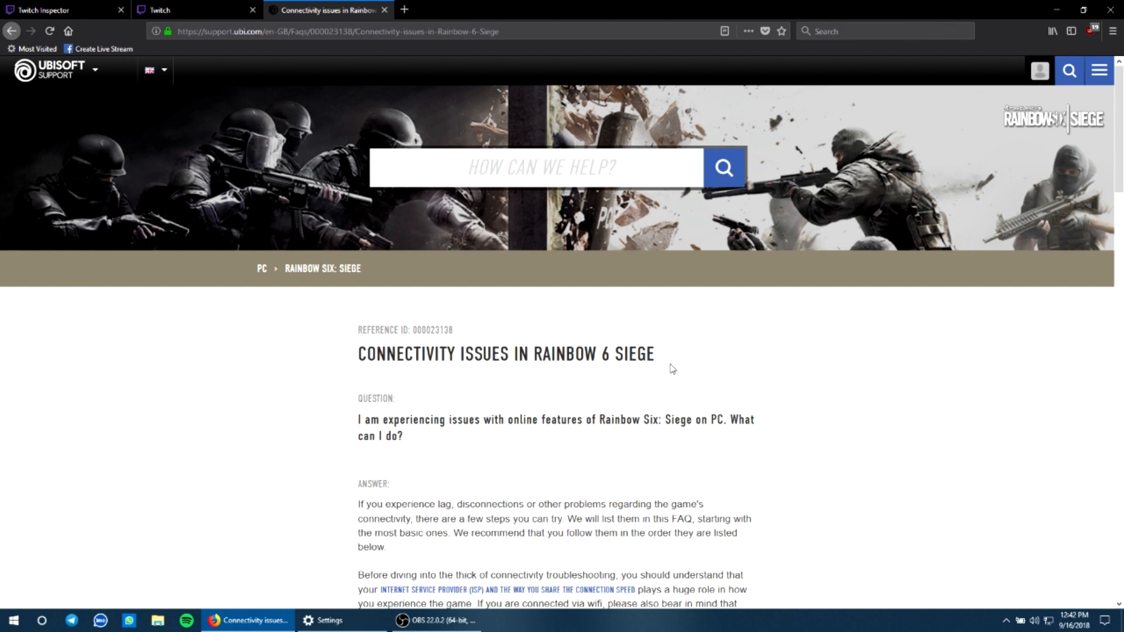
pyautogui.moveTo(915, 288)
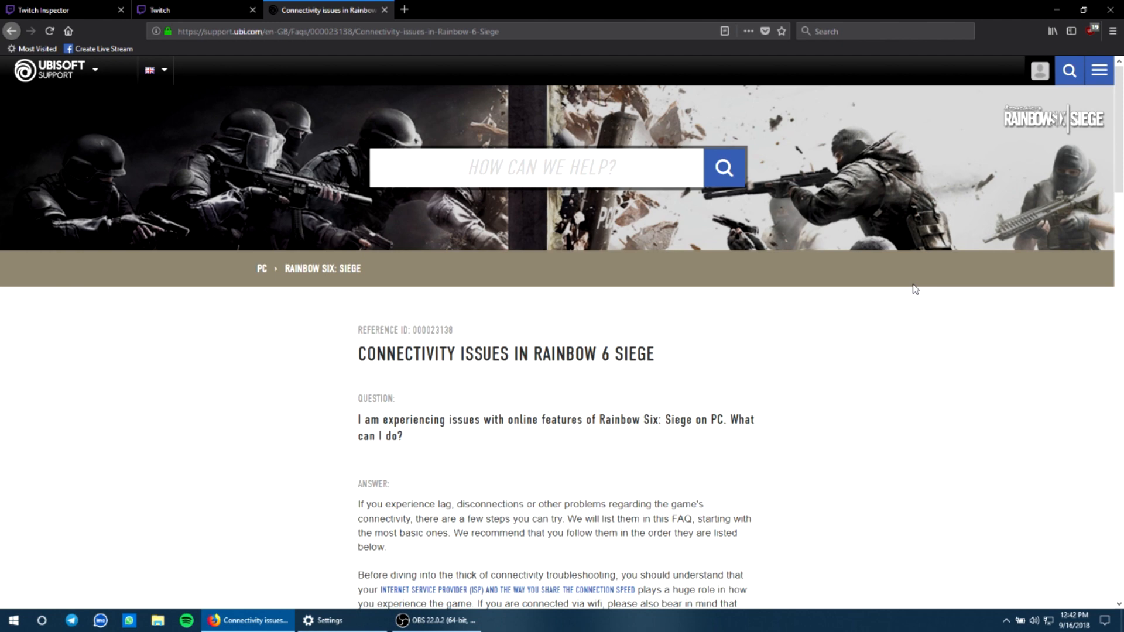
pyautogui.scroll(-3)
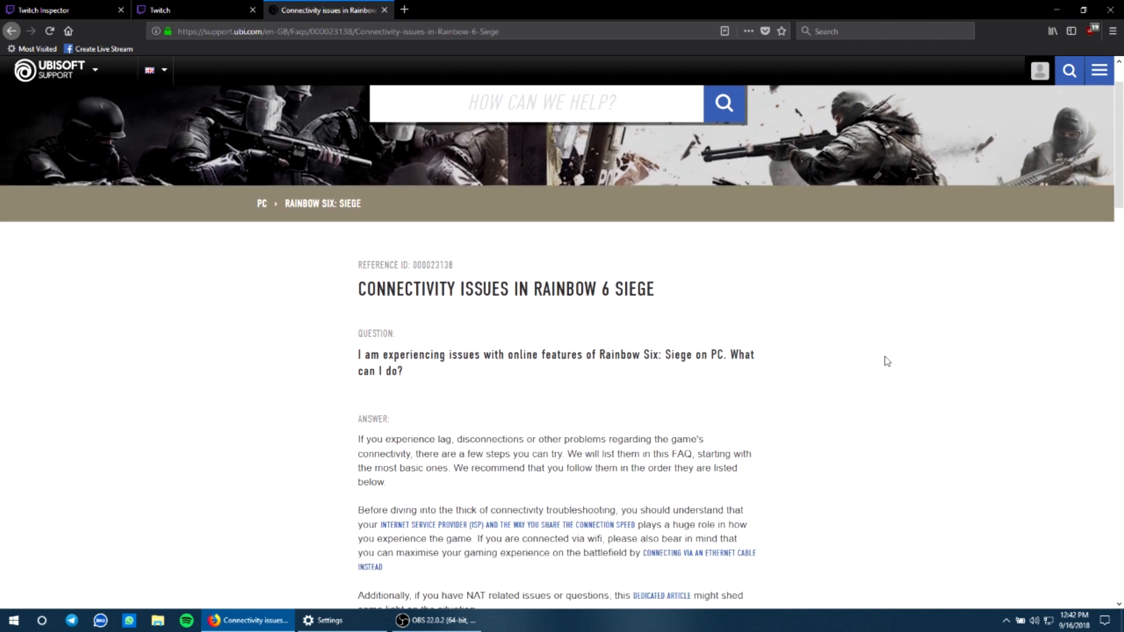
pyautogui.scroll(-3)
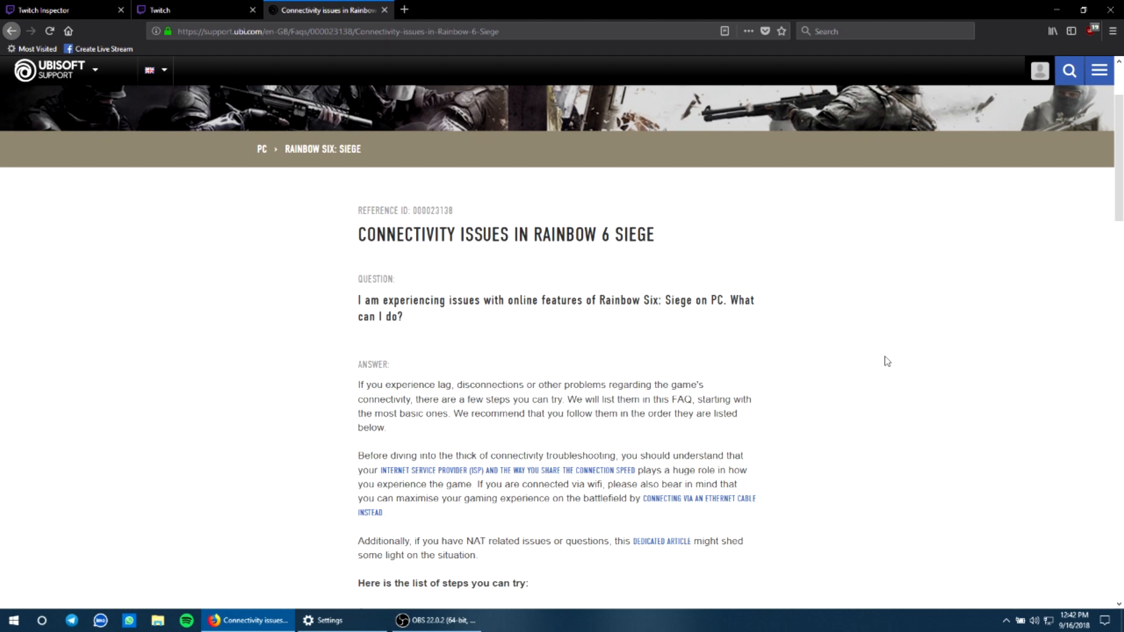
pyautogui.moveTo(888, 361)
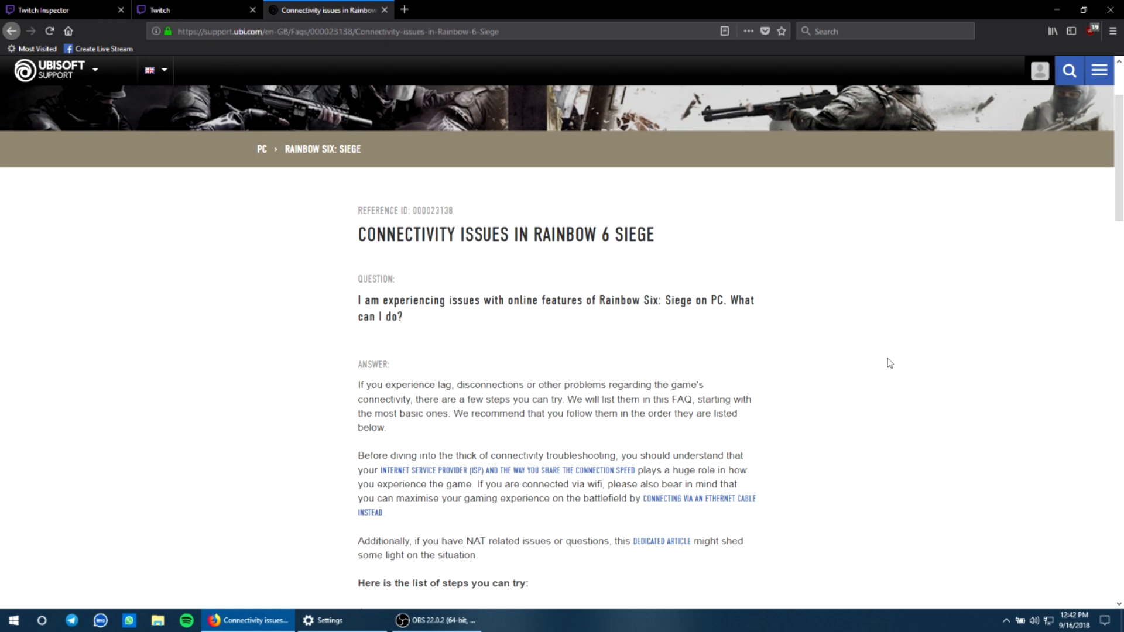
pyautogui.scroll(-3)
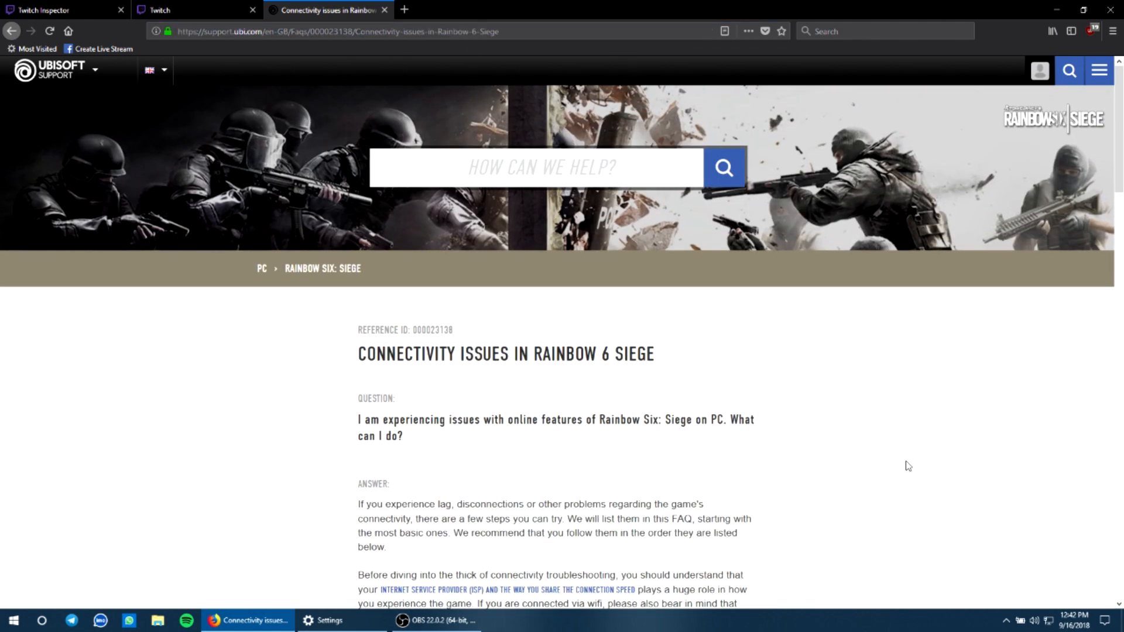
pyautogui.scroll(-3)
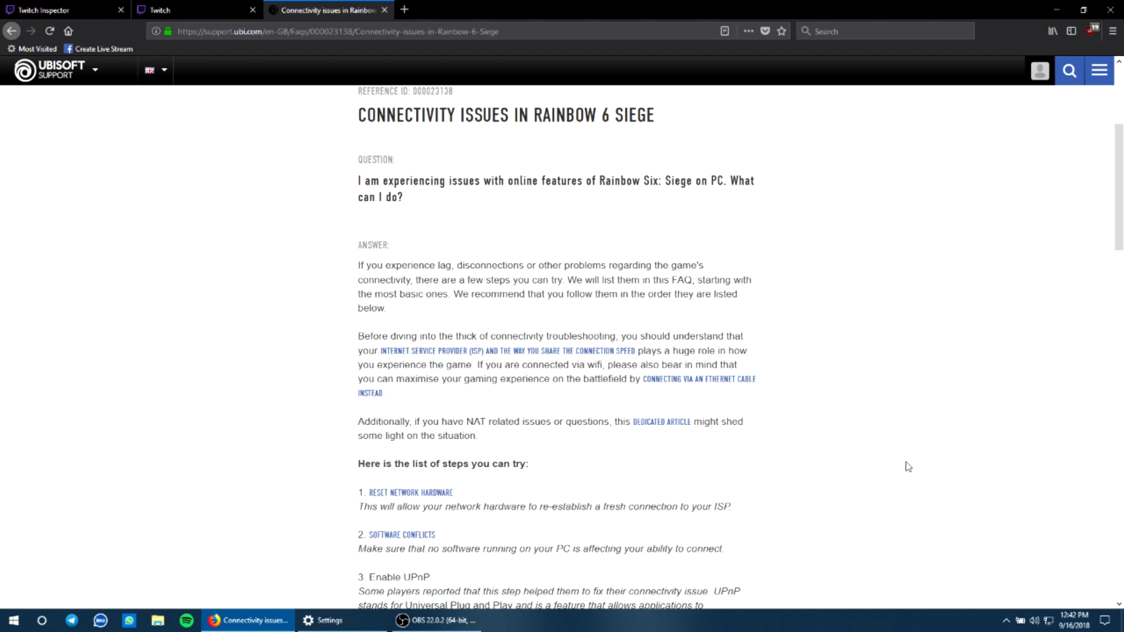
pyautogui.scroll(-3)
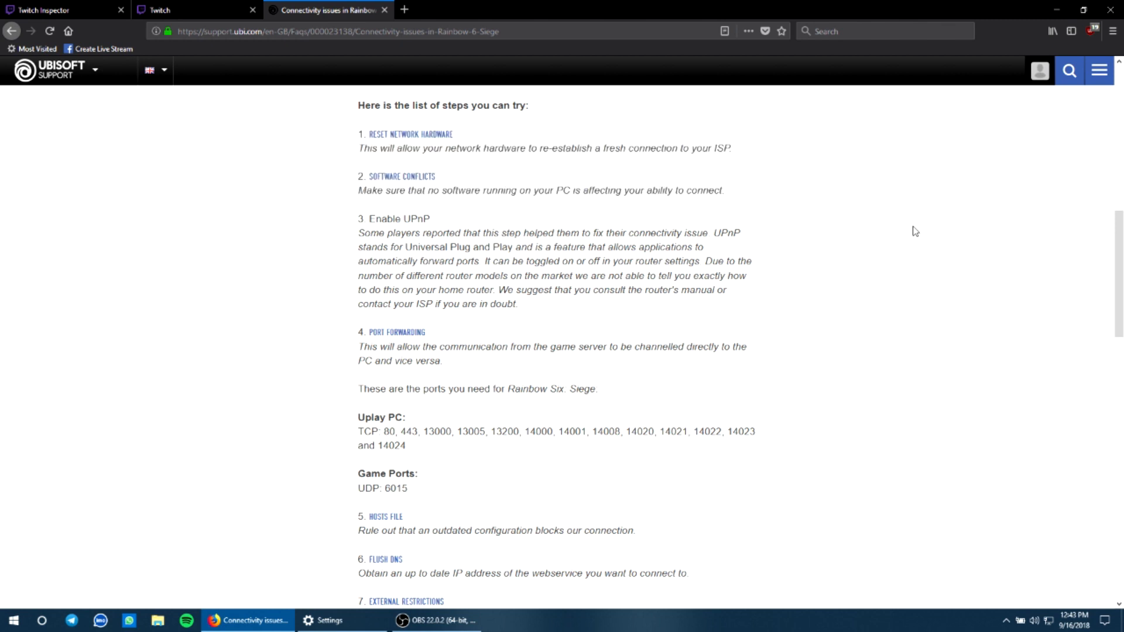
pyautogui.scroll(-3)
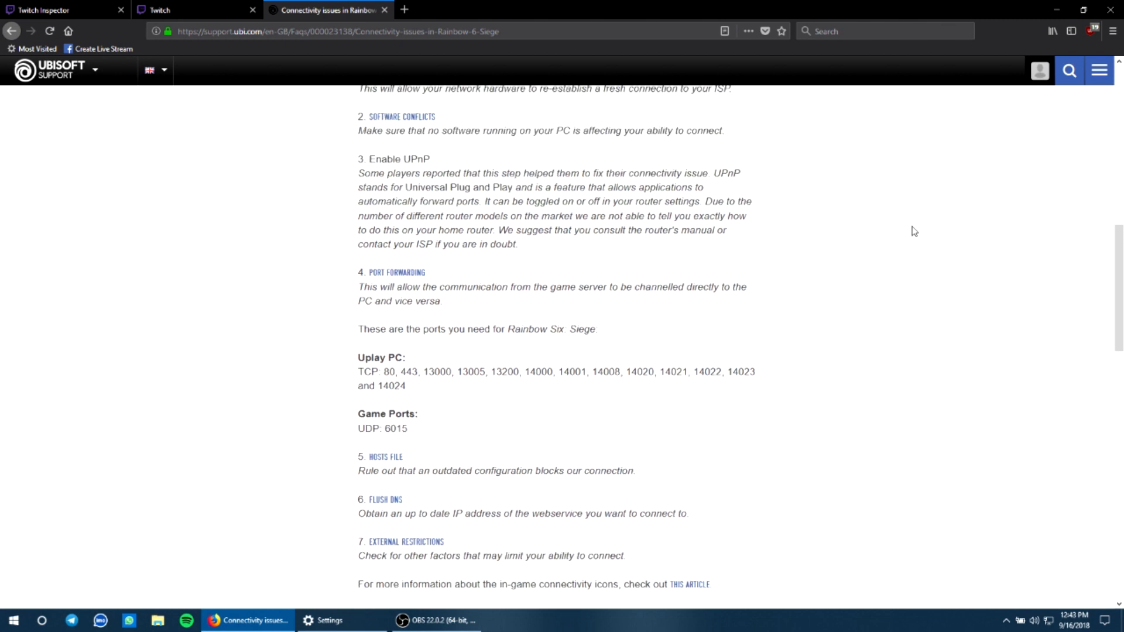
pyautogui.scroll(3)
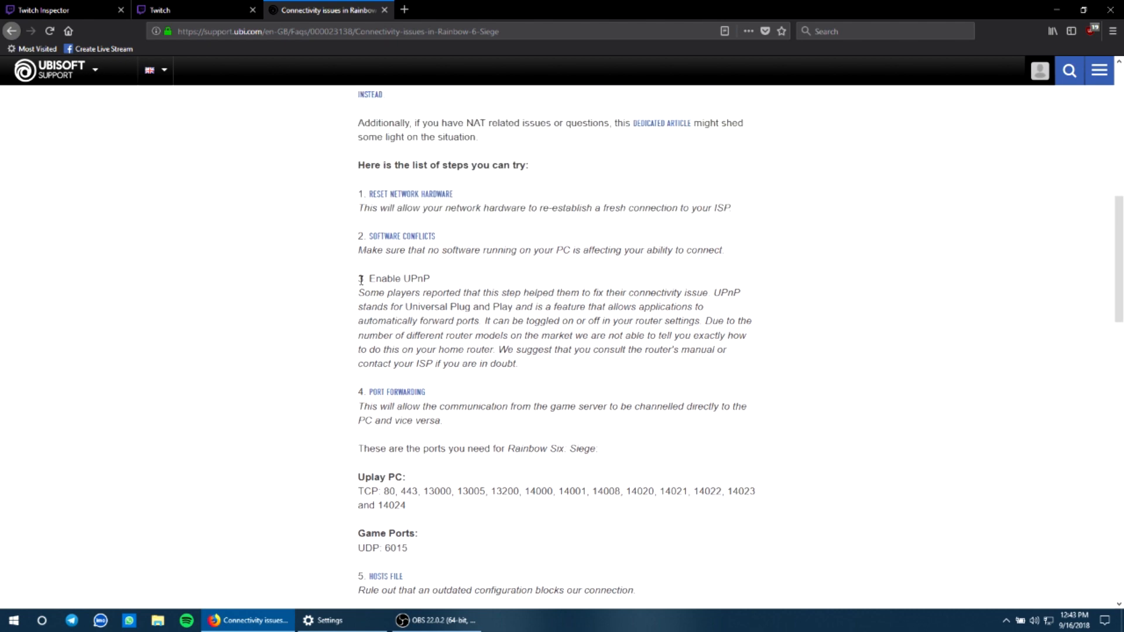
pyautogui.scroll(-3)
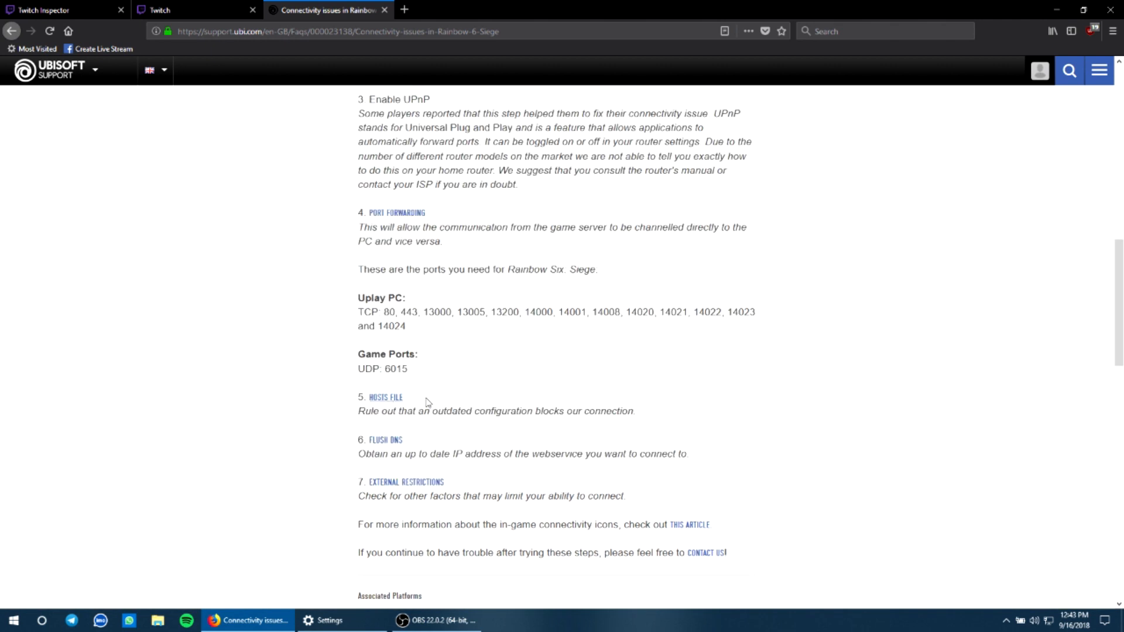
pyautogui.scroll(3)
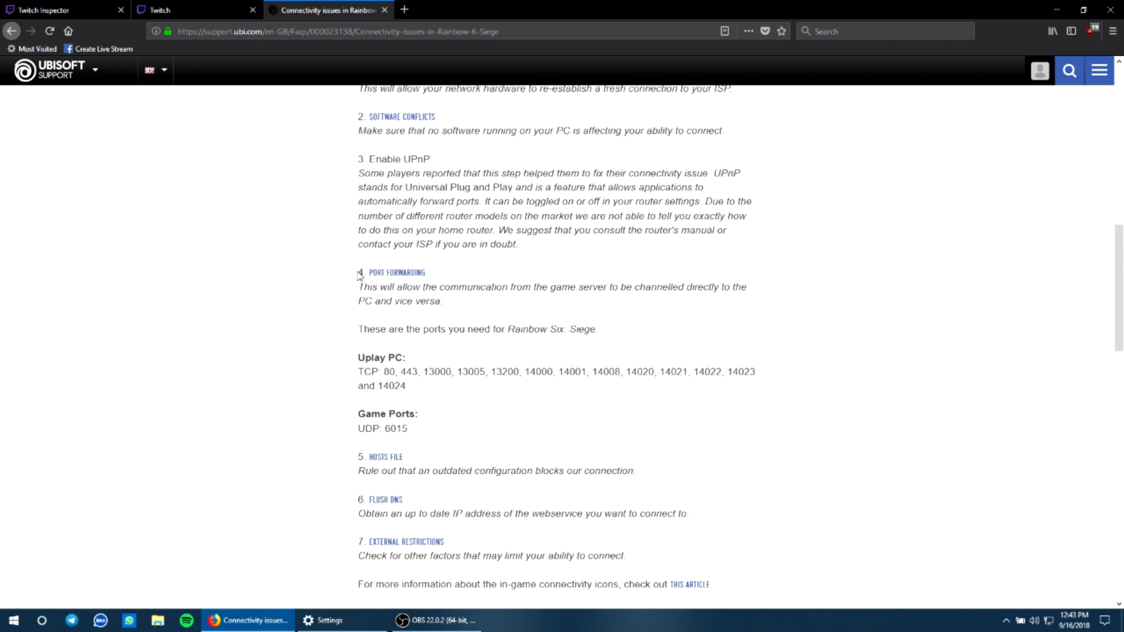
pyautogui.moveTo(915, 442)
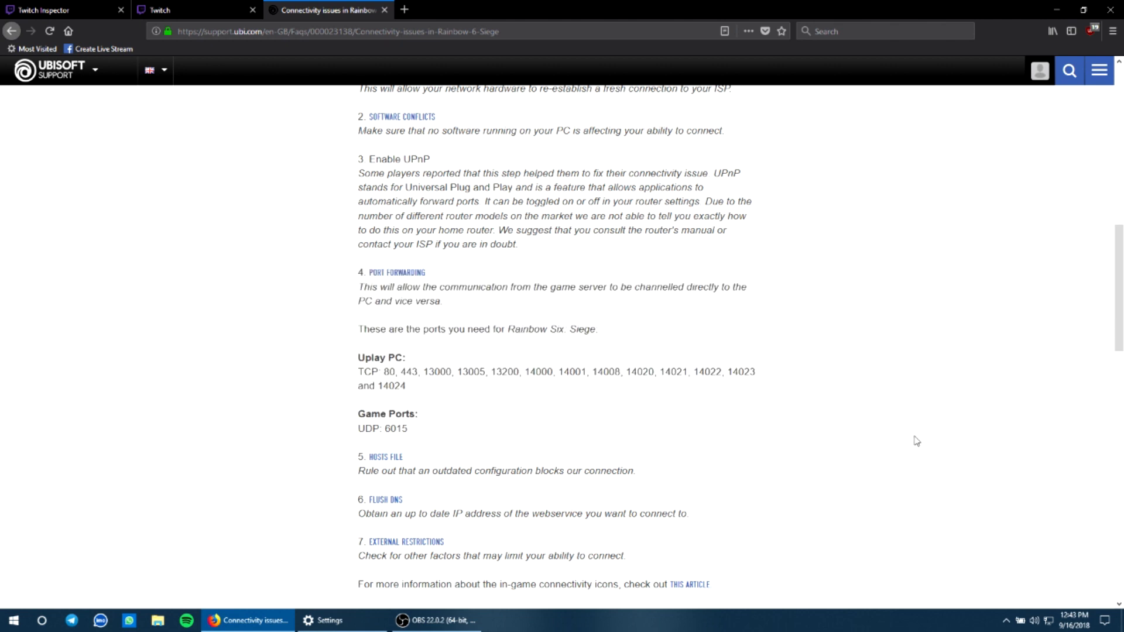
pyautogui.moveTo(621, 325)
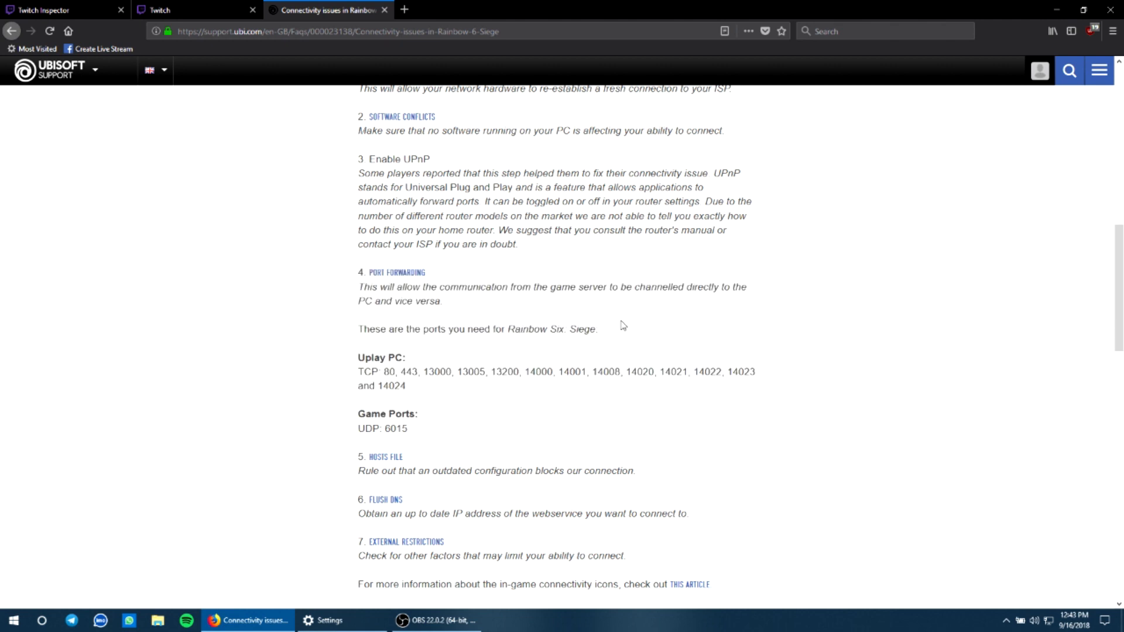
pyautogui.moveTo(999, 63)
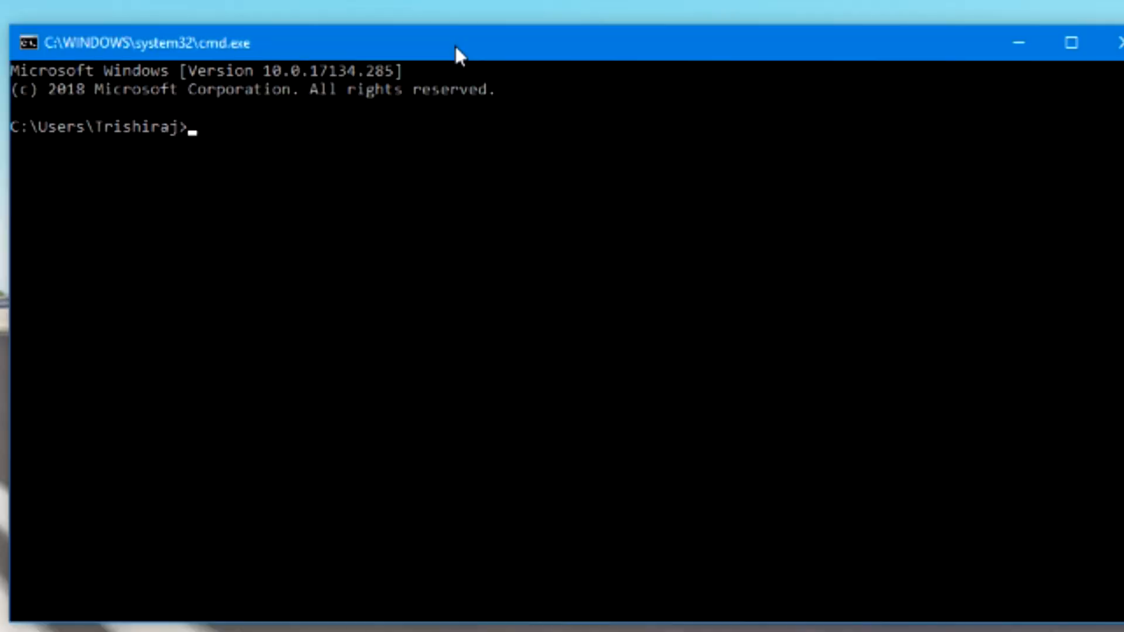
# - Run ipconfig and select the Ethernet adapter's Default Gateway value 192.168.0.1
pyautogui.write('ipco')
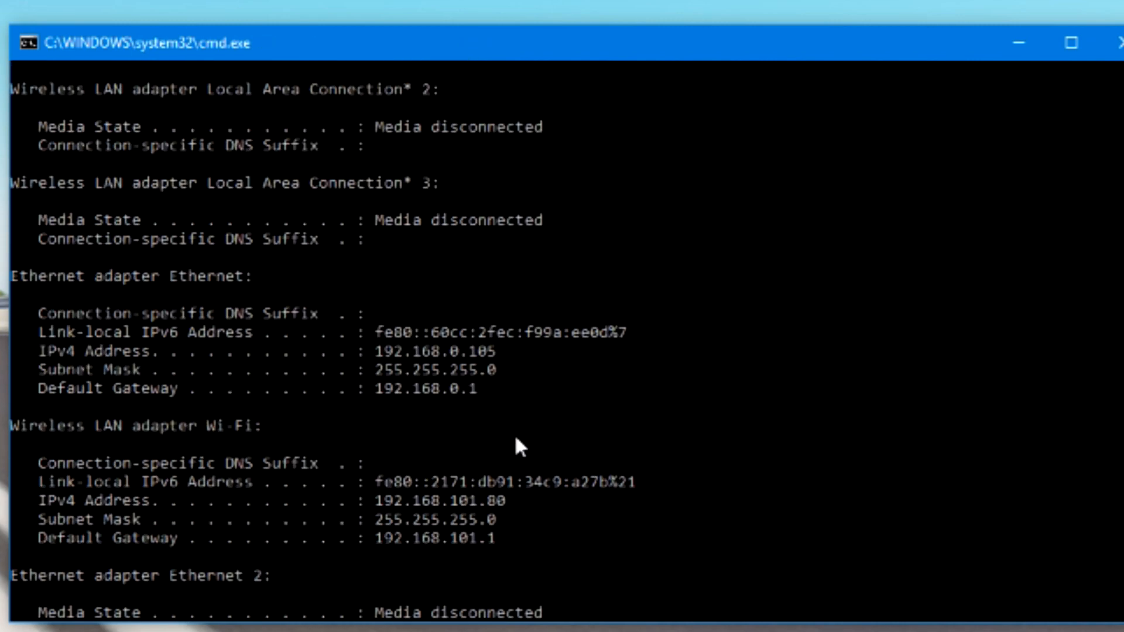
pyautogui.scroll(-3)
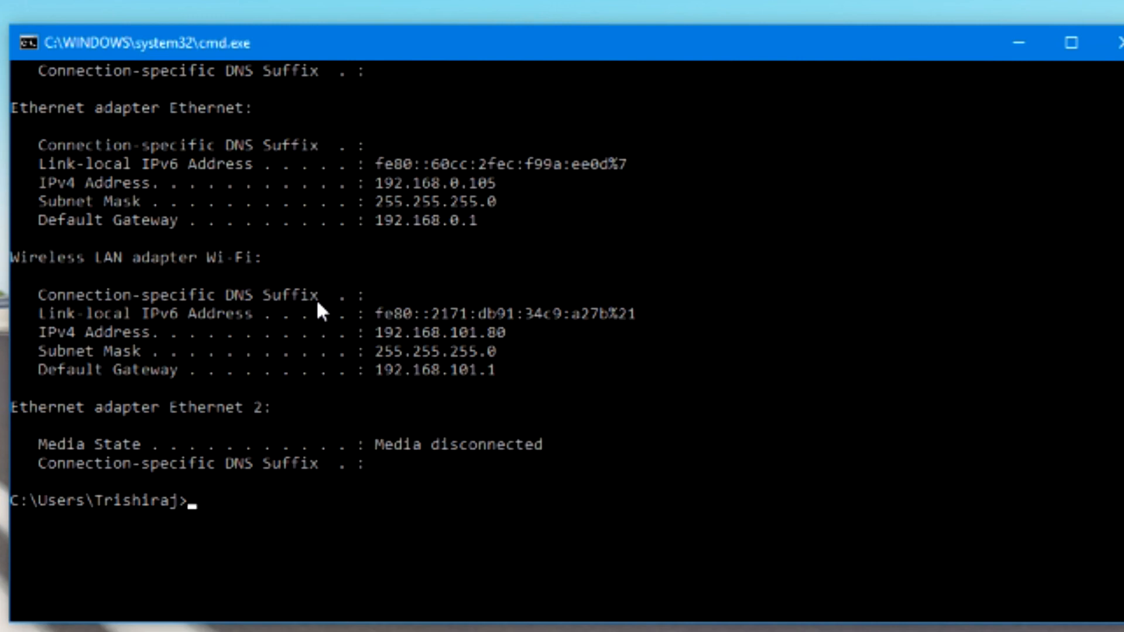
pyautogui.moveTo(399, 419)
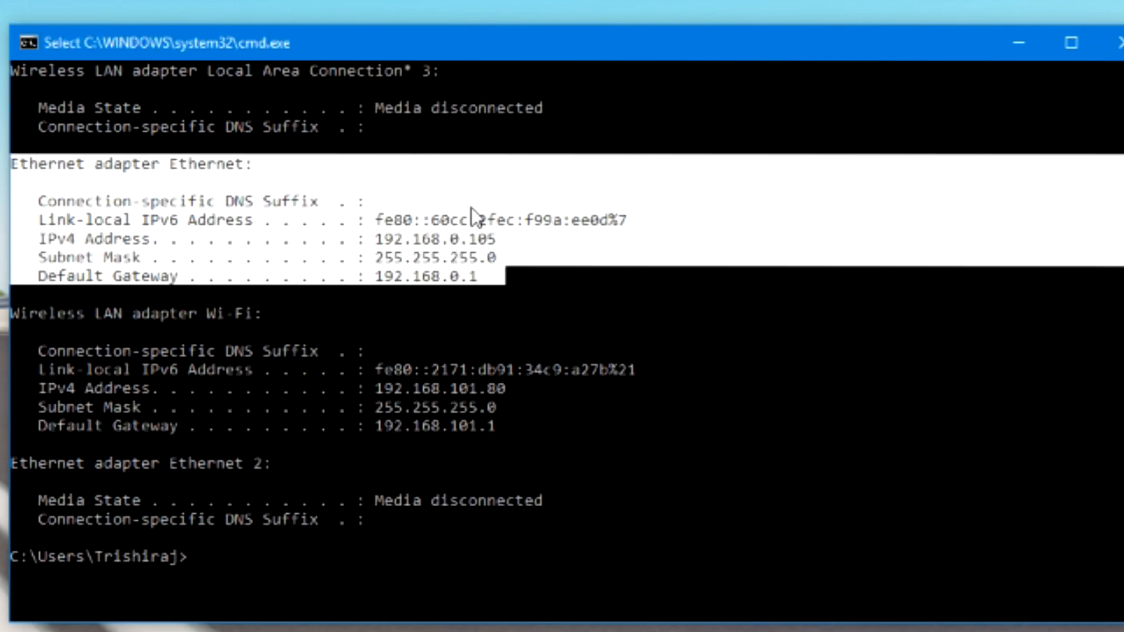
pyautogui.moveTo(351, 361)
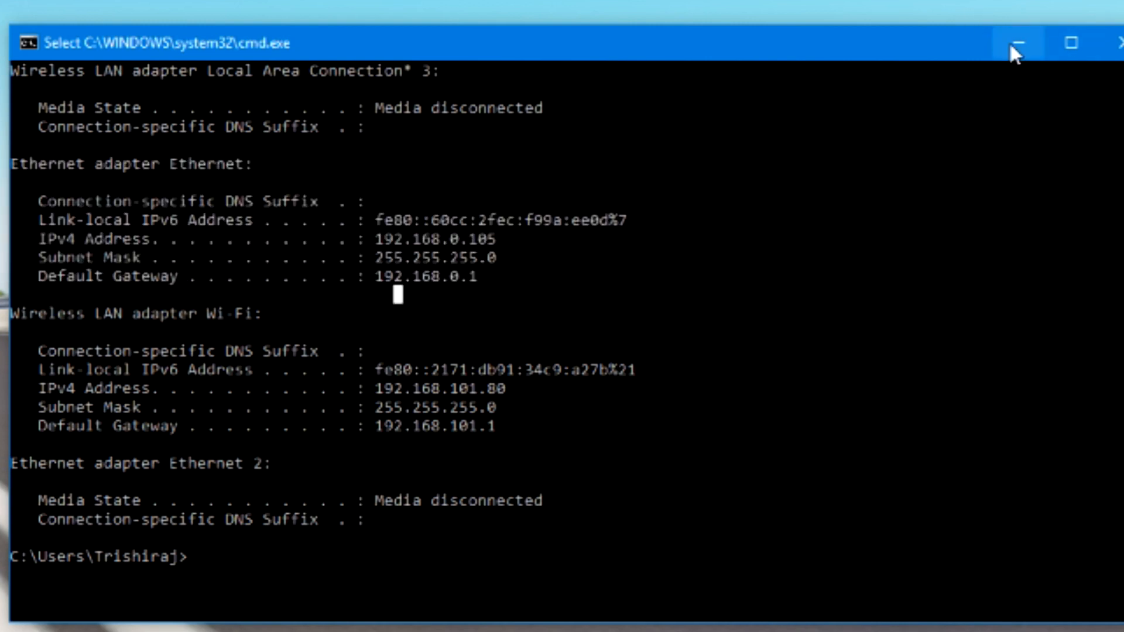
pyautogui.doubleClick(426, 276)
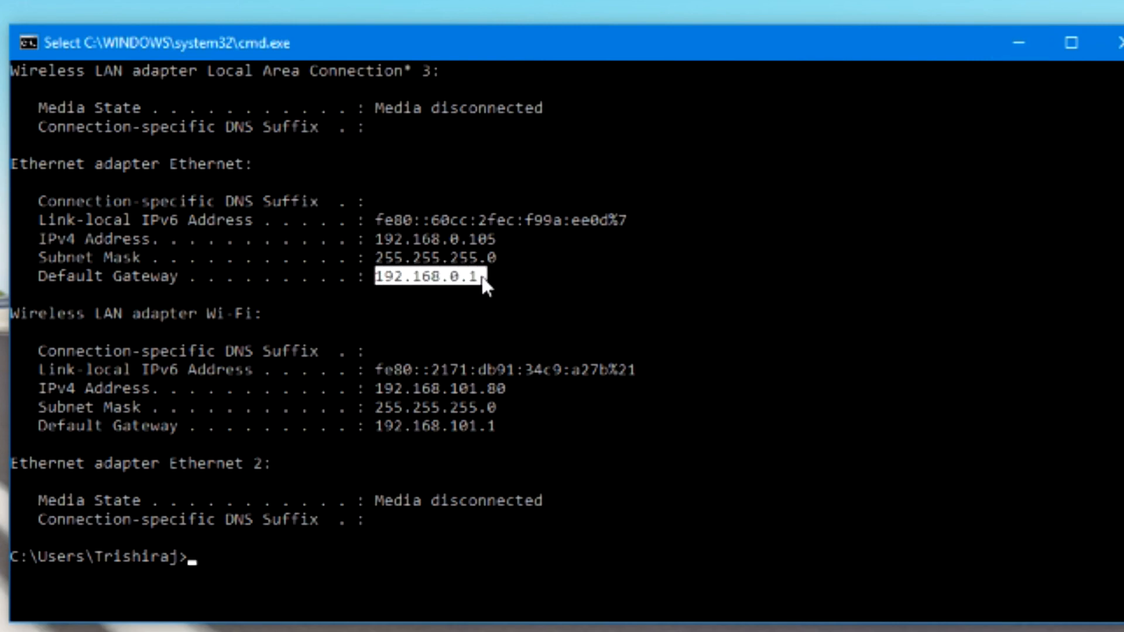
# - Enter 192.168.0.1 in a new tab's address bar to reach the router login
pyautogui.click(247, 621)
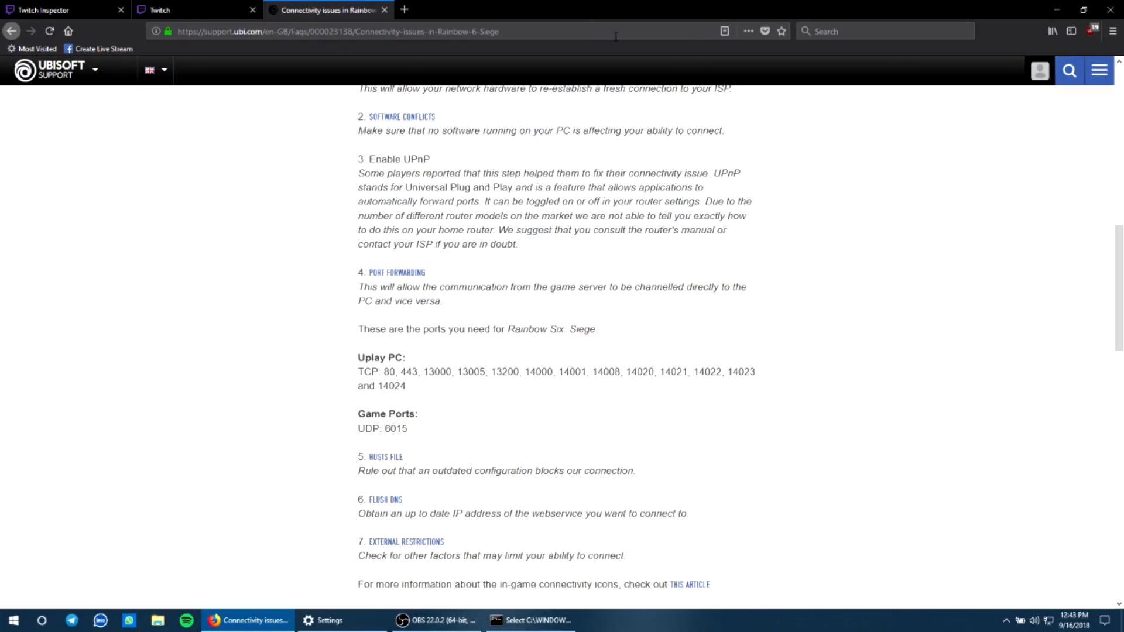
pyautogui.write('192.168.0.1')
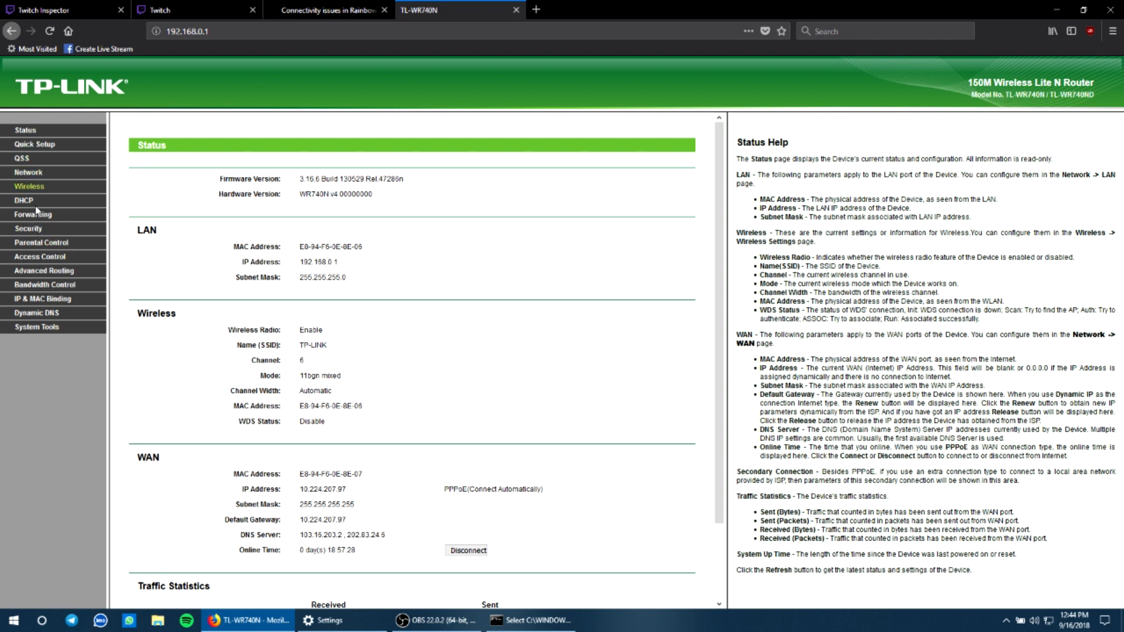
pyautogui.moveTo(141, 114)
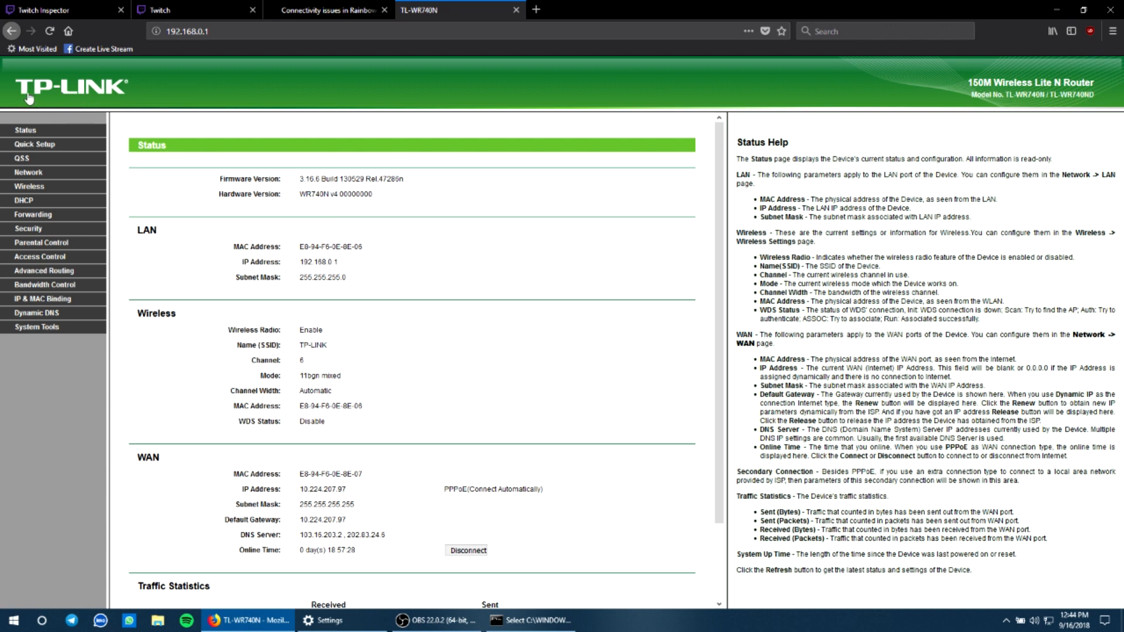
pyautogui.moveTo(55, 136)
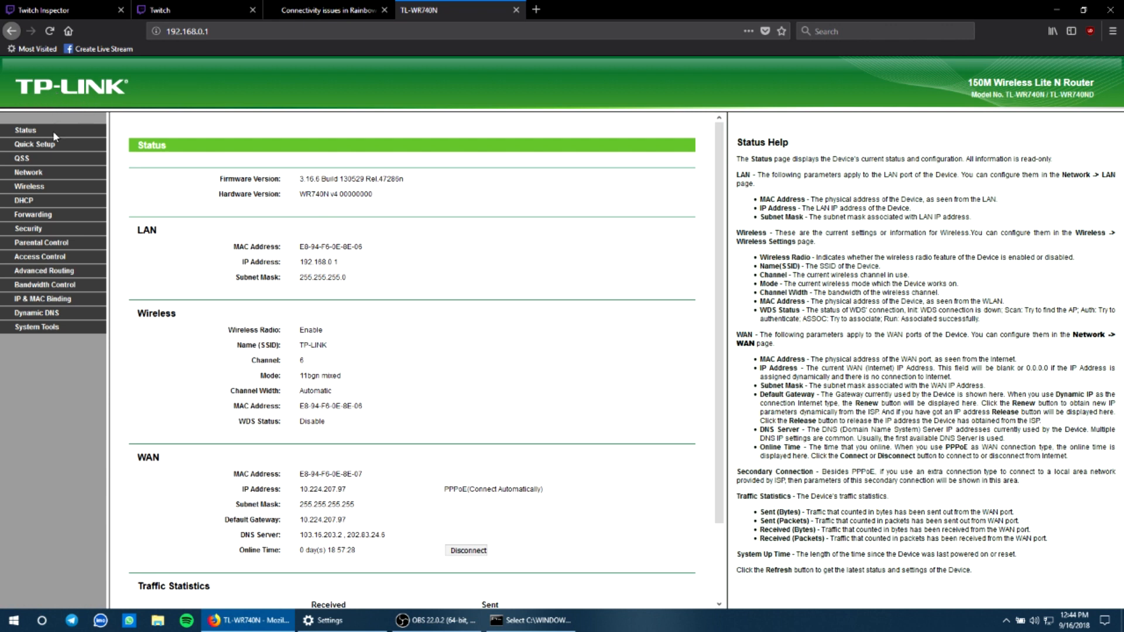
pyautogui.moveTo(94, 178)
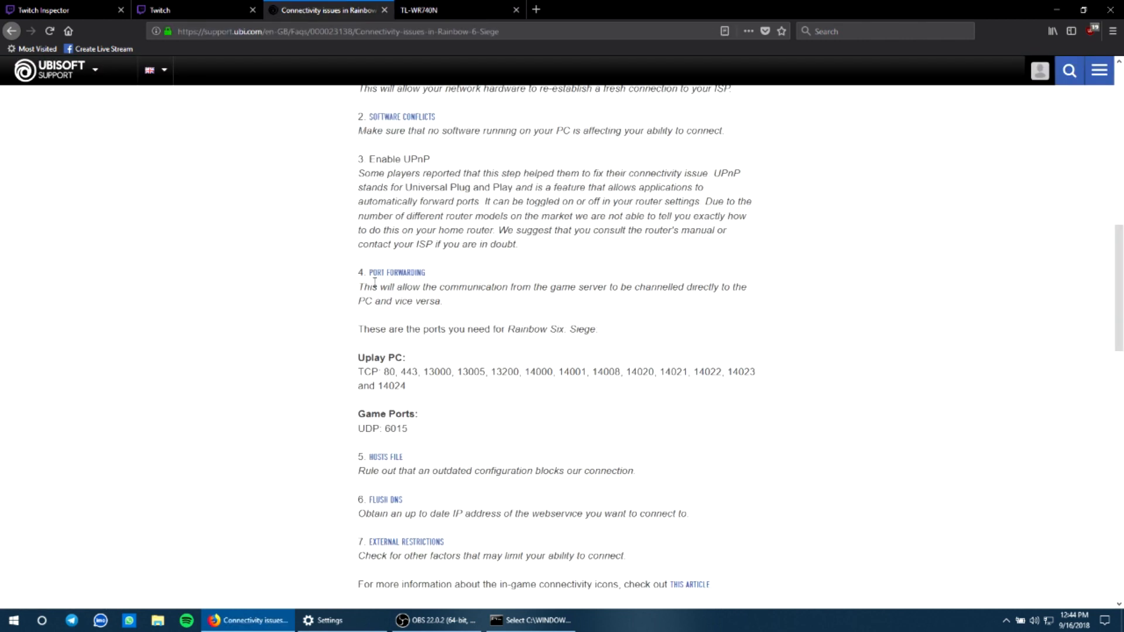
# - Confirm UPnP shows Enabled under Forwarding, then go to the Virtual Servers list
pyautogui.doubleClick(394, 273)
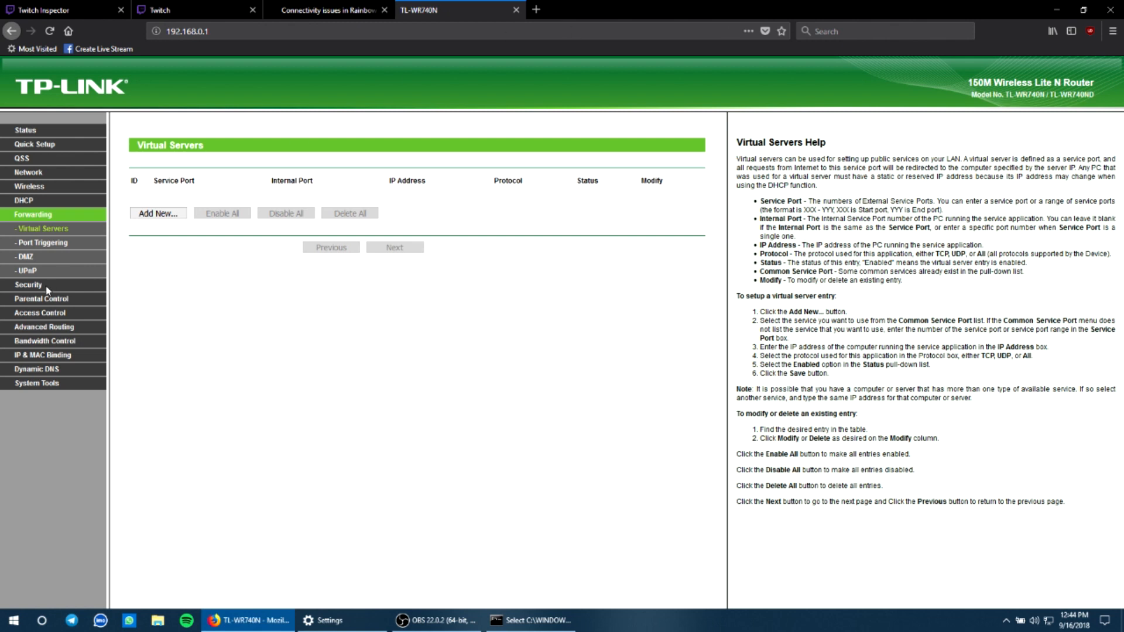
pyautogui.moveTo(71, 231)
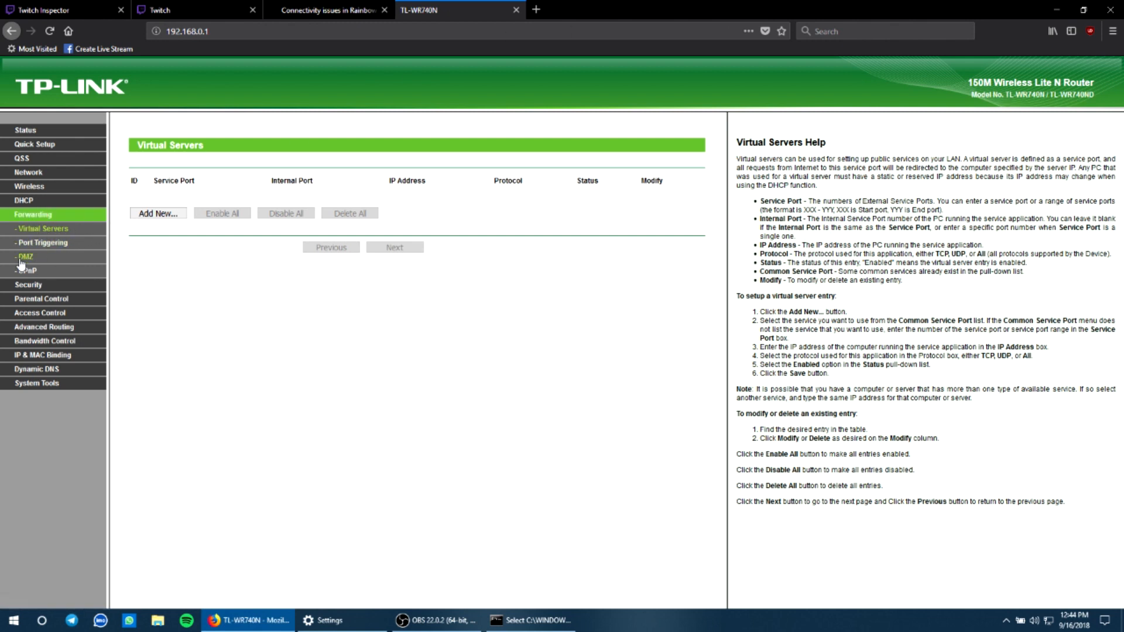
pyautogui.click(327, 9)
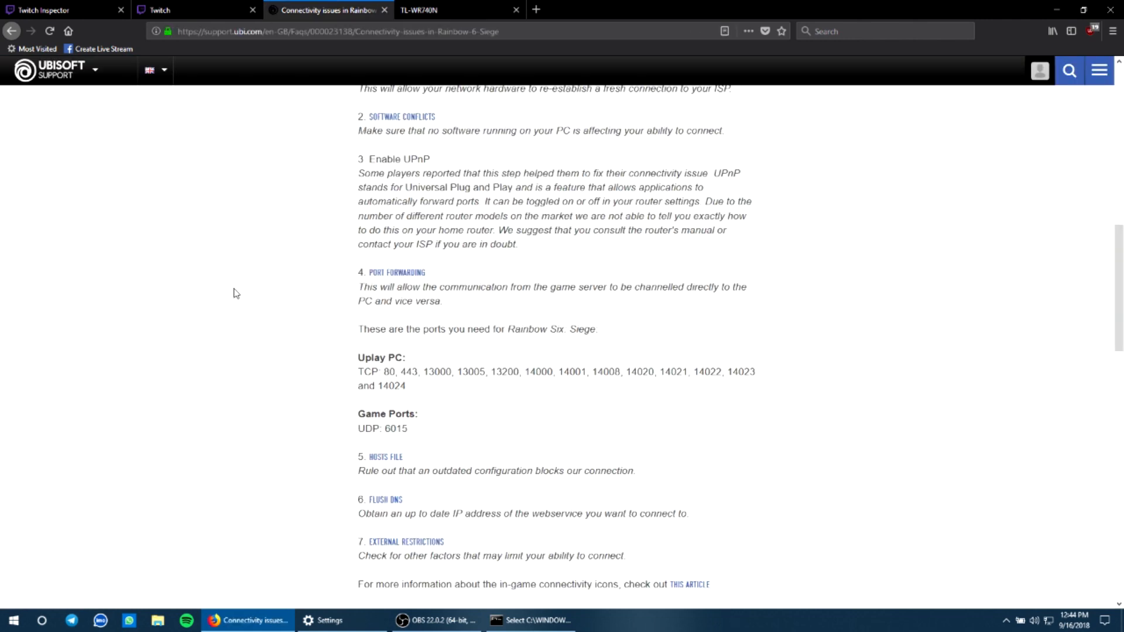
pyautogui.click(459, 9)
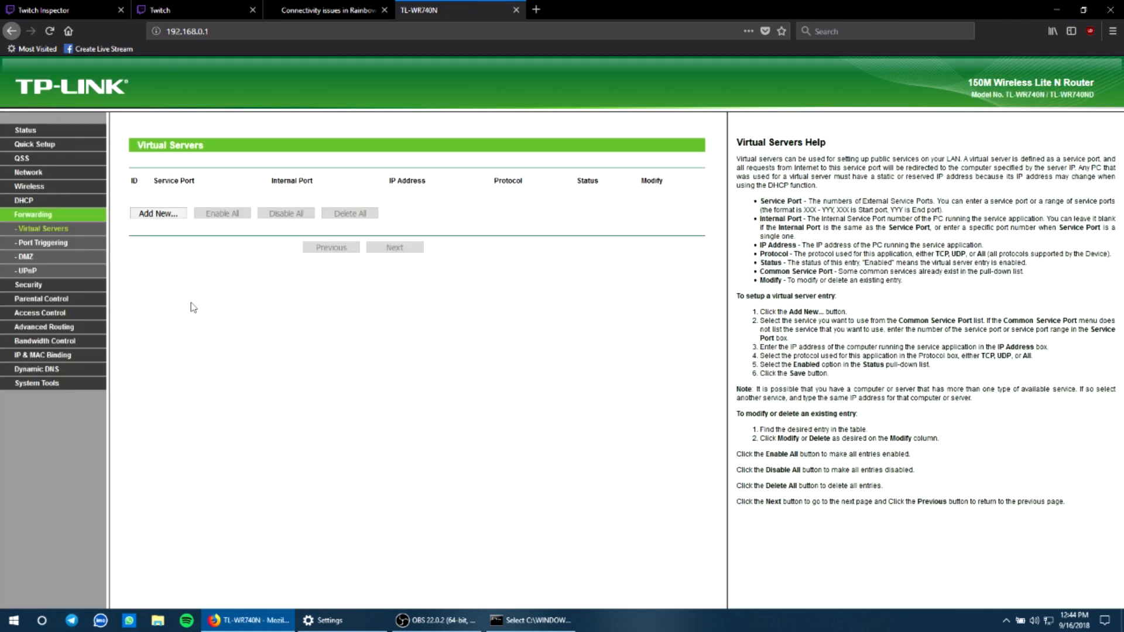
pyautogui.click(27, 270)
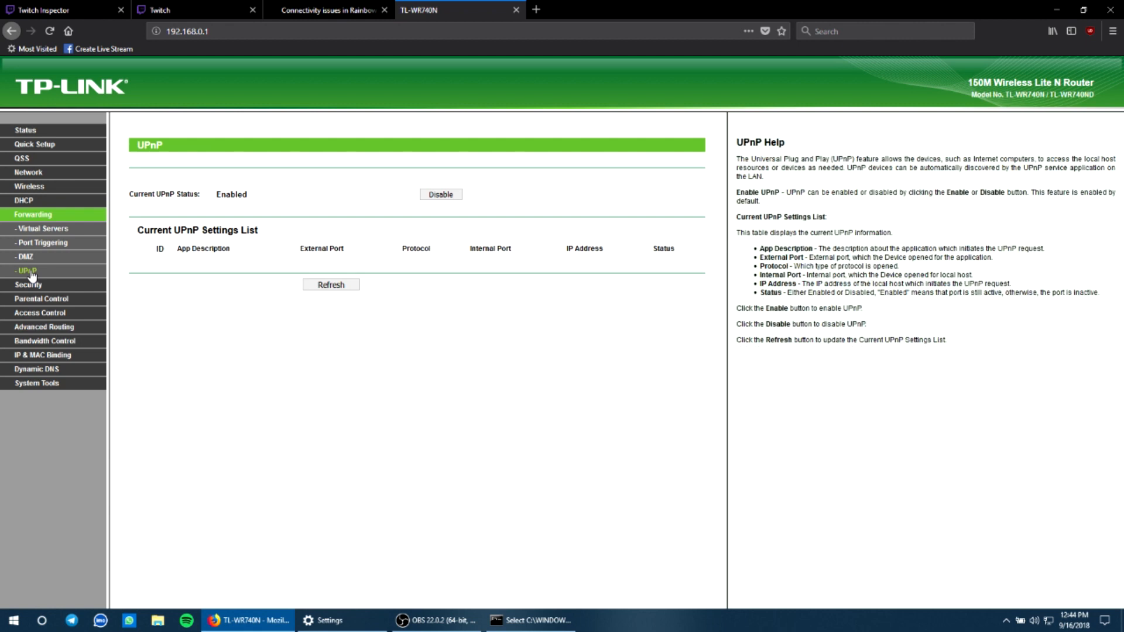
pyautogui.moveTo(350, 208)
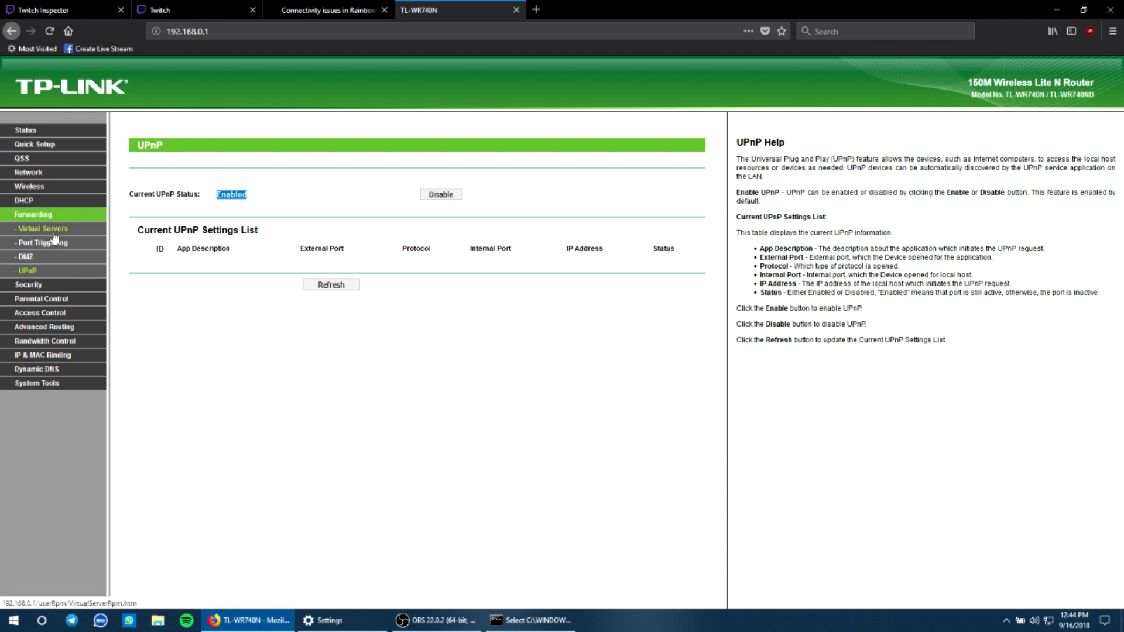
pyautogui.click(42, 228)
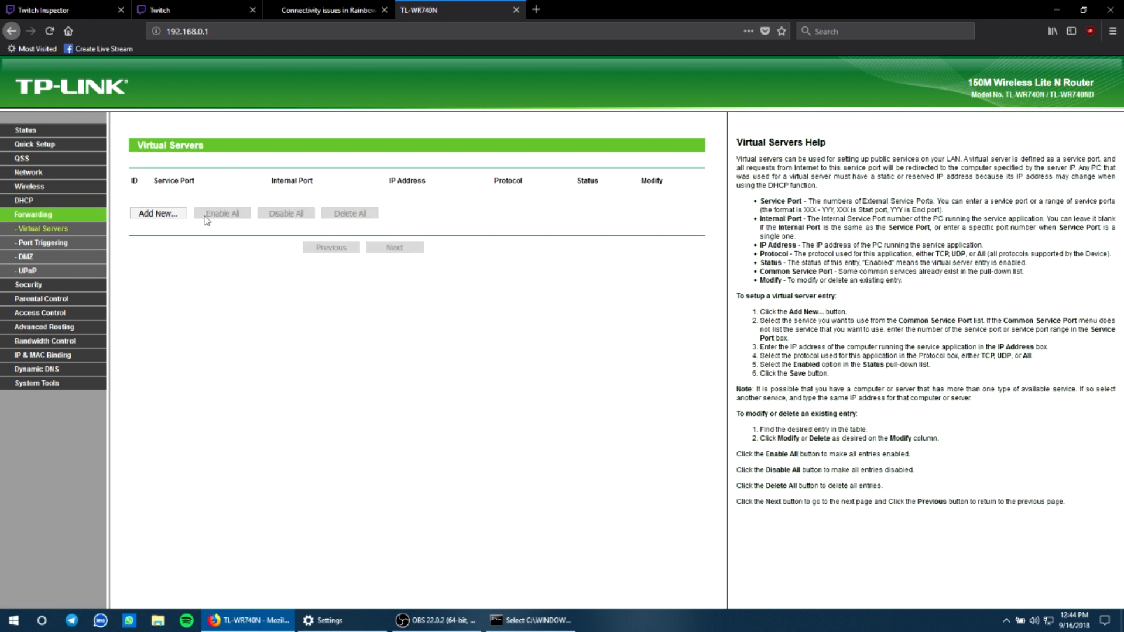
pyautogui.click(327, 9)
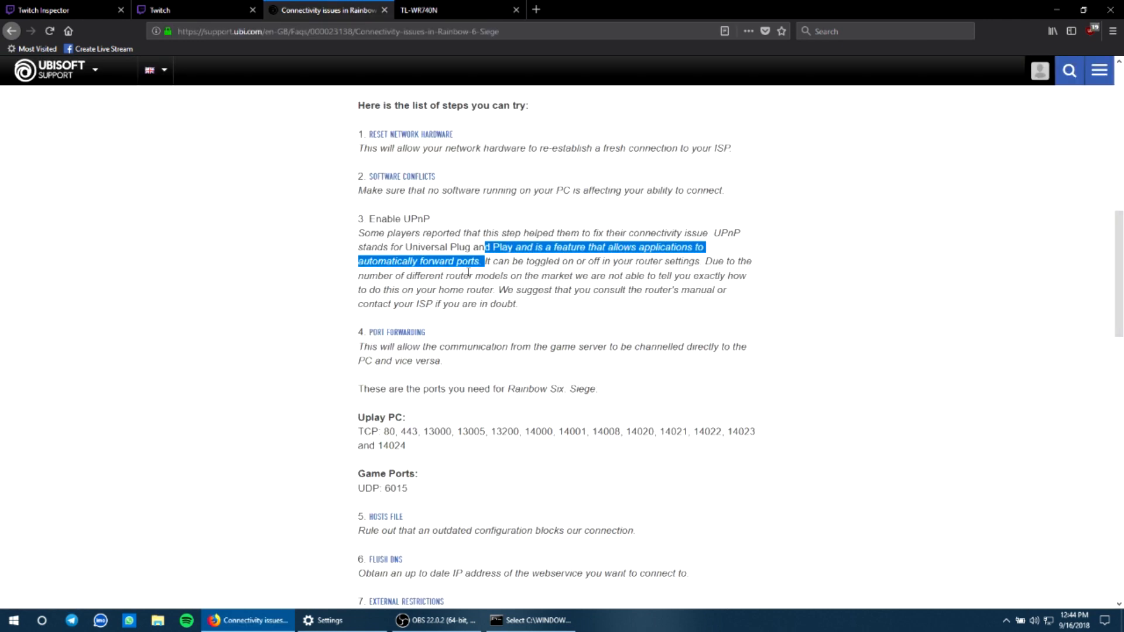
pyautogui.scroll(-3)
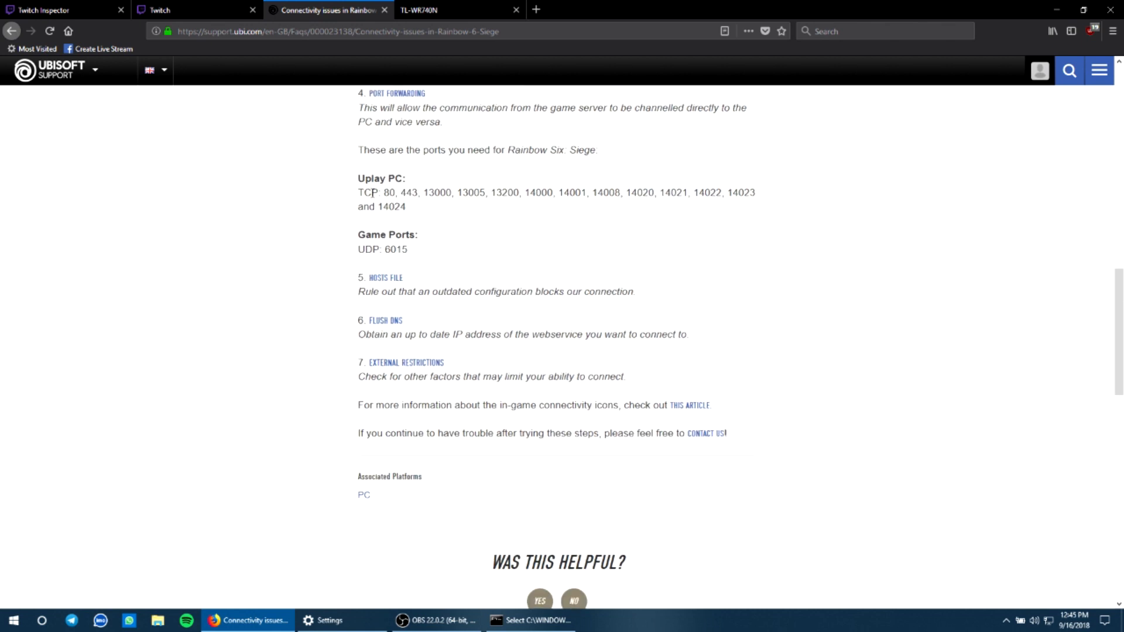
pyautogui.moveTo(564, 231)
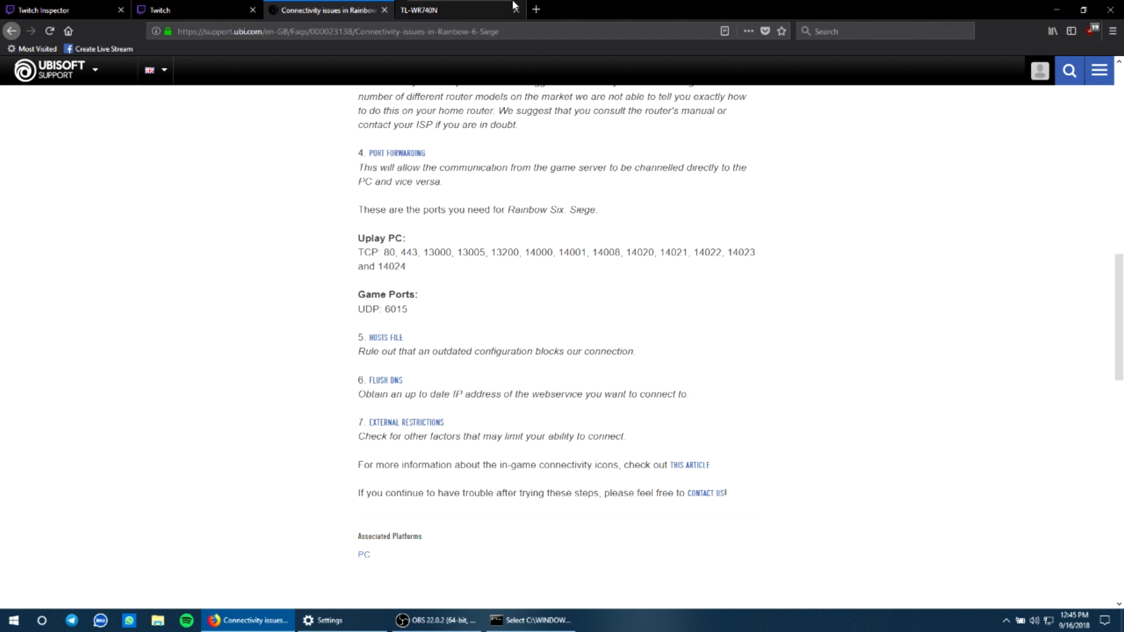
pyautogui.click(453, 9)
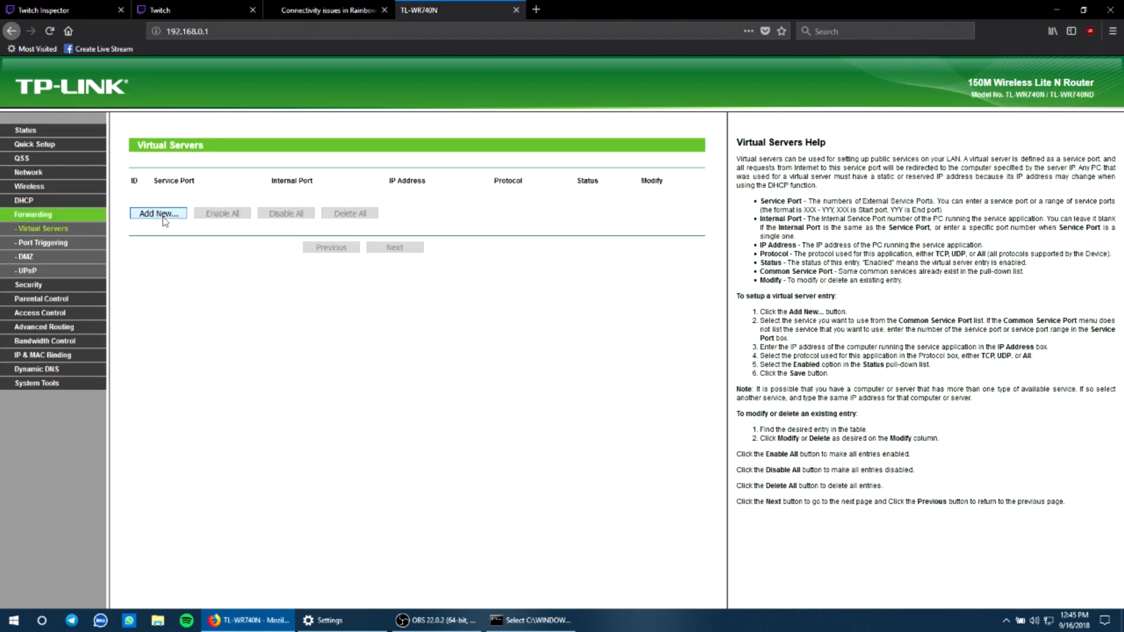
# - Start a new virtual server entry with protocol TCP, checking the Ubisoft port list
pyautogui.click(158, 213)
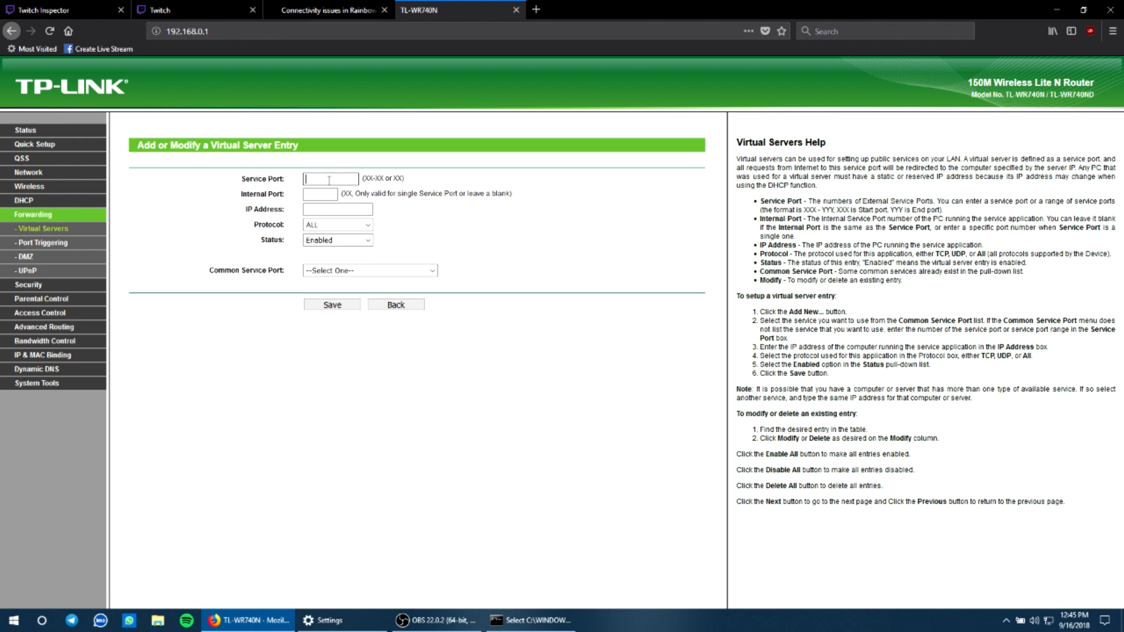
pyautogui.click(327, 10)
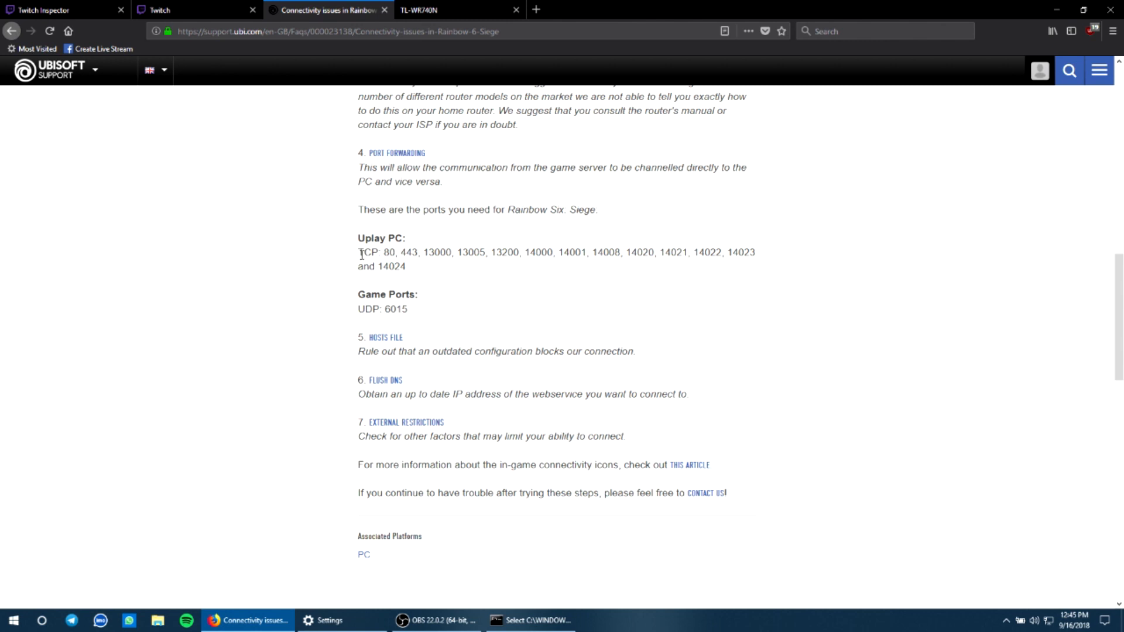
pyautogui.click(458, 9)
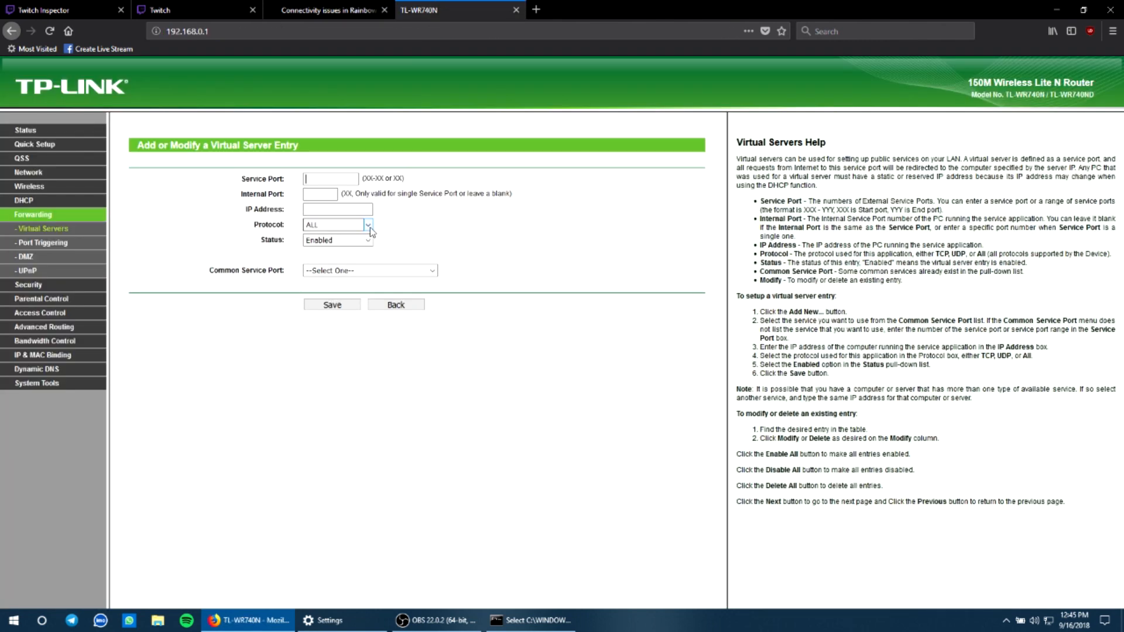
pyautogui.click(337, 225)
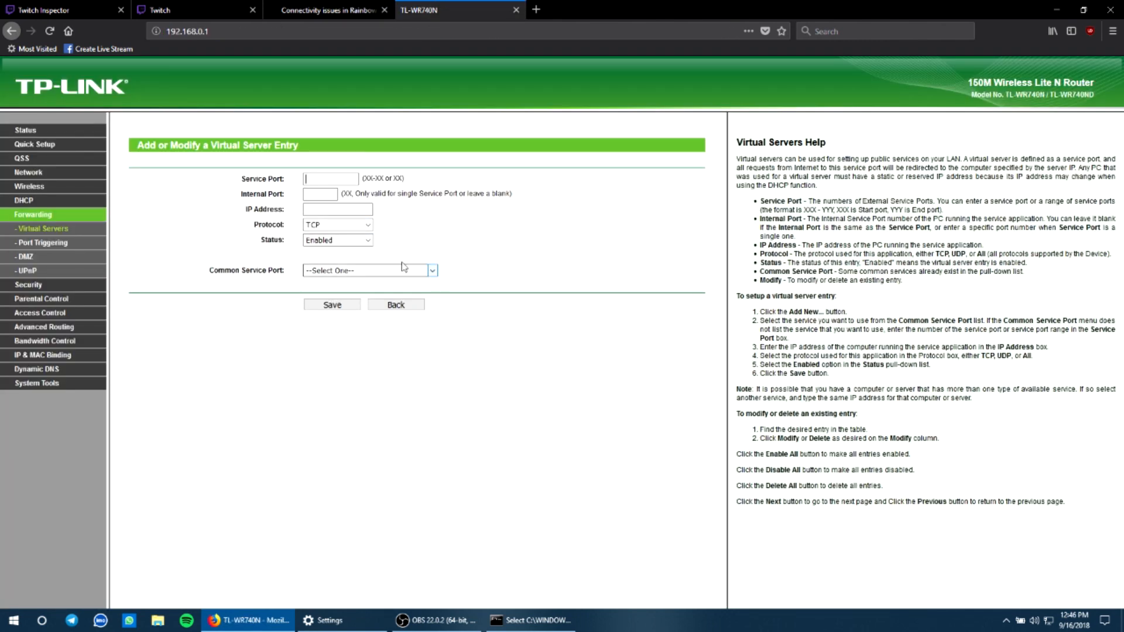
pyautogui.click(337, 225)
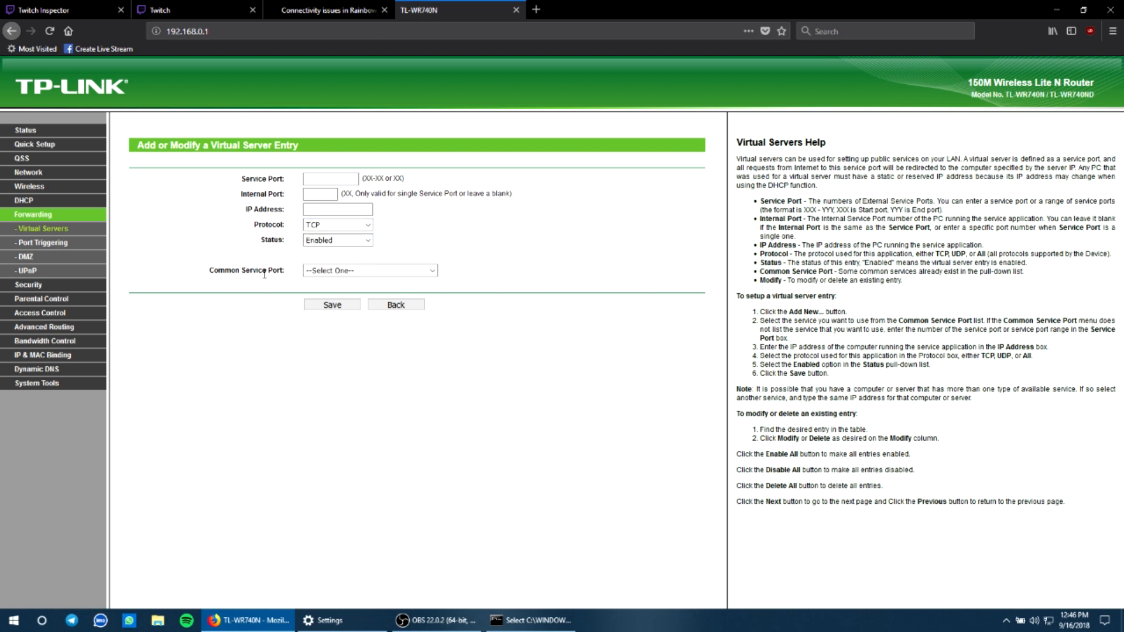
pyautogui.click(367, 271)
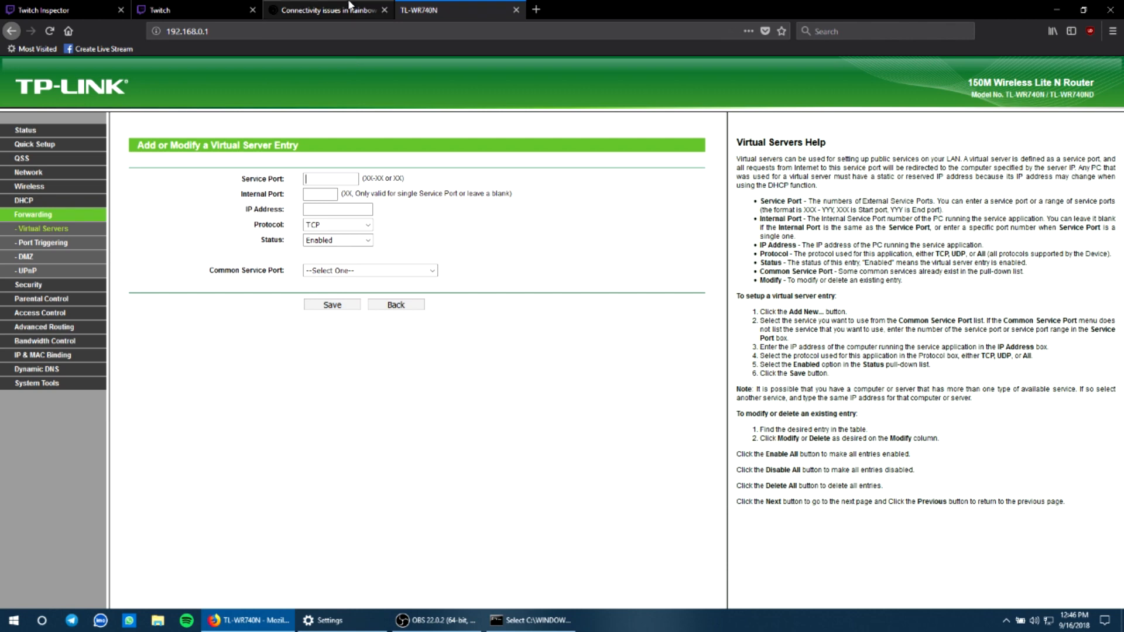
pyautogui.click(327, 9)
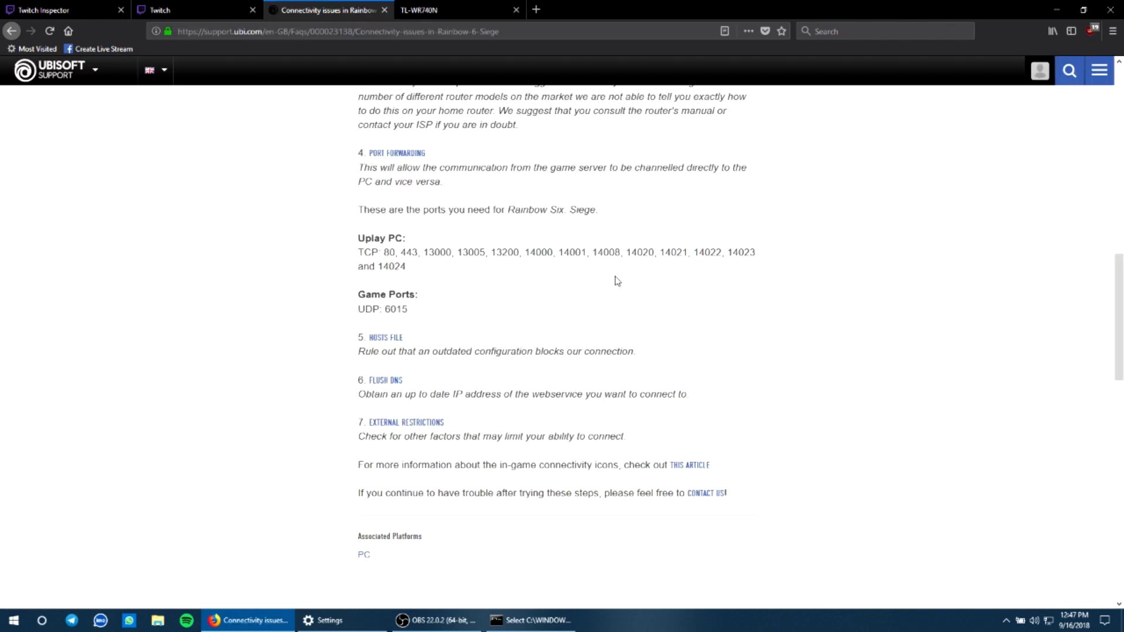
pyautogui.click(458, 9)
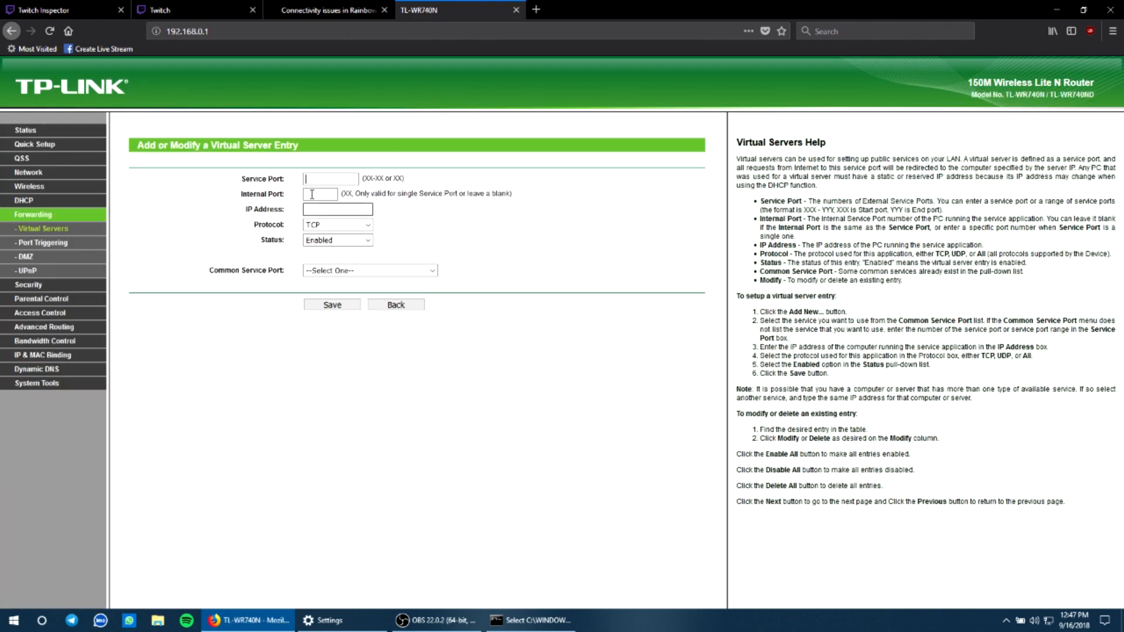
# - Enter service and internal port 80, IP 192.168.0.105, and save the enabled entry
pyautogui.write('80')
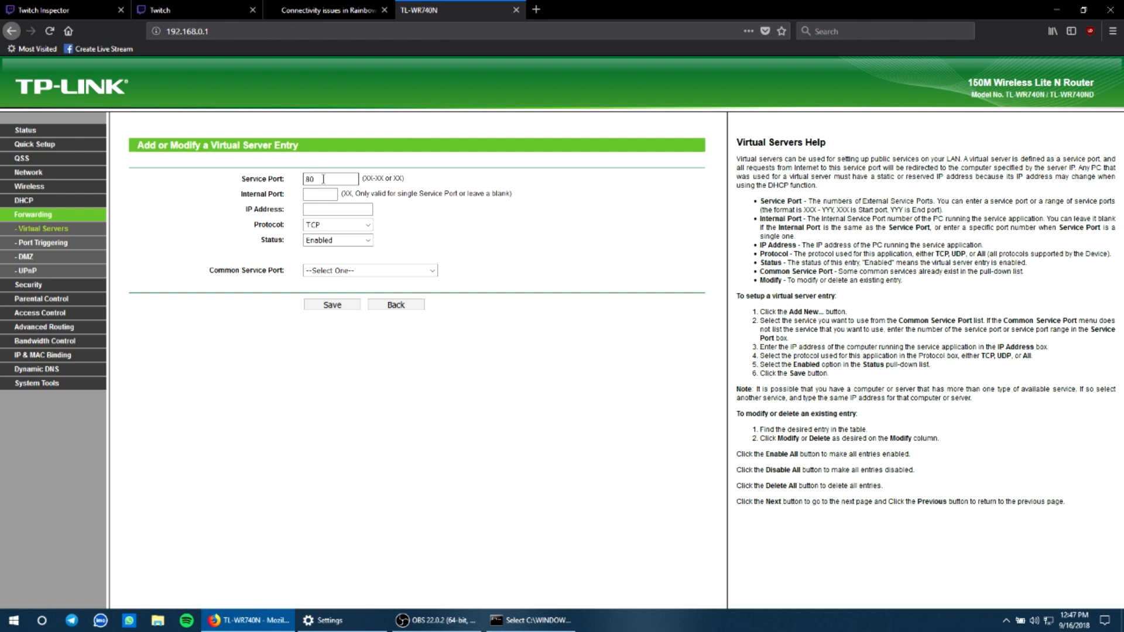
pyautogui.write('80')
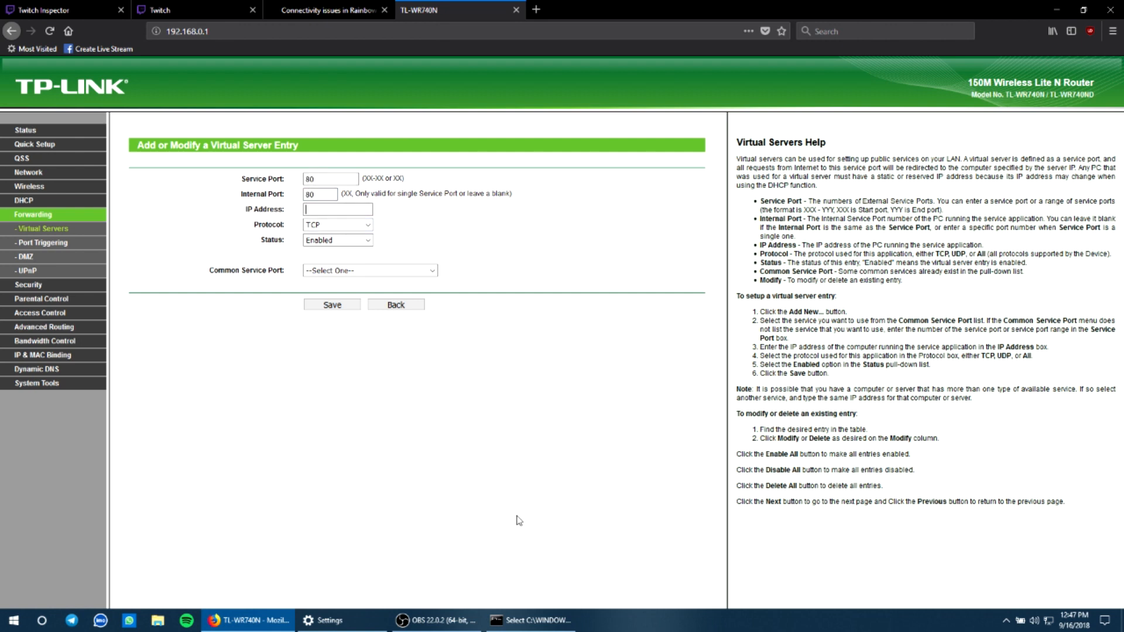
pyautogui.click(529, 620)
pyautogui.write('192.168.0.105')
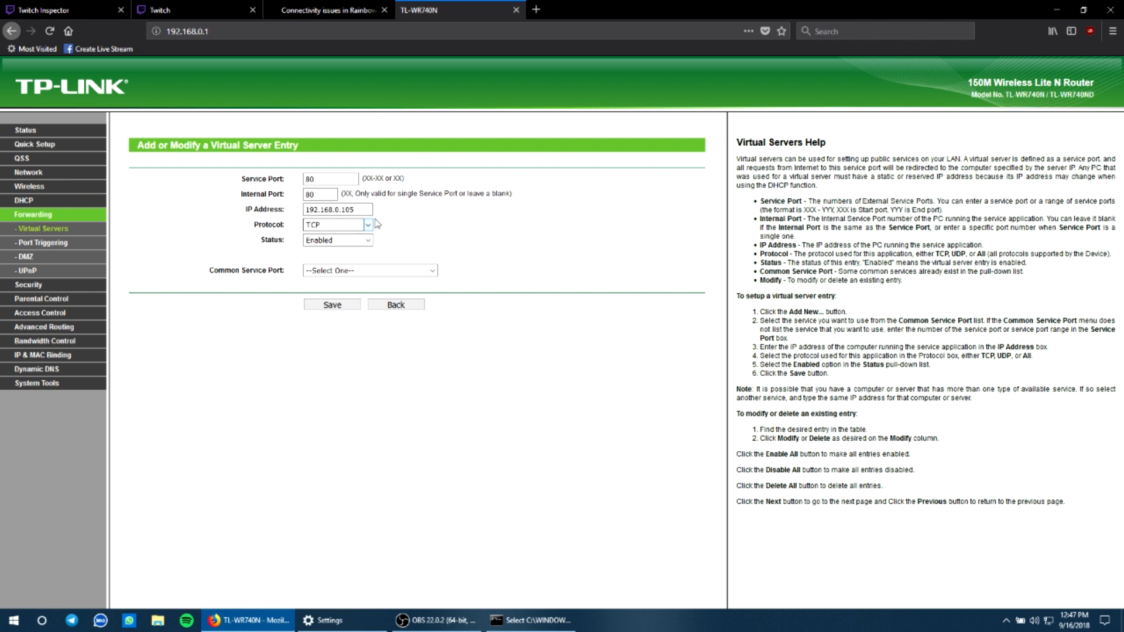
pyautogui.click(529, 620)
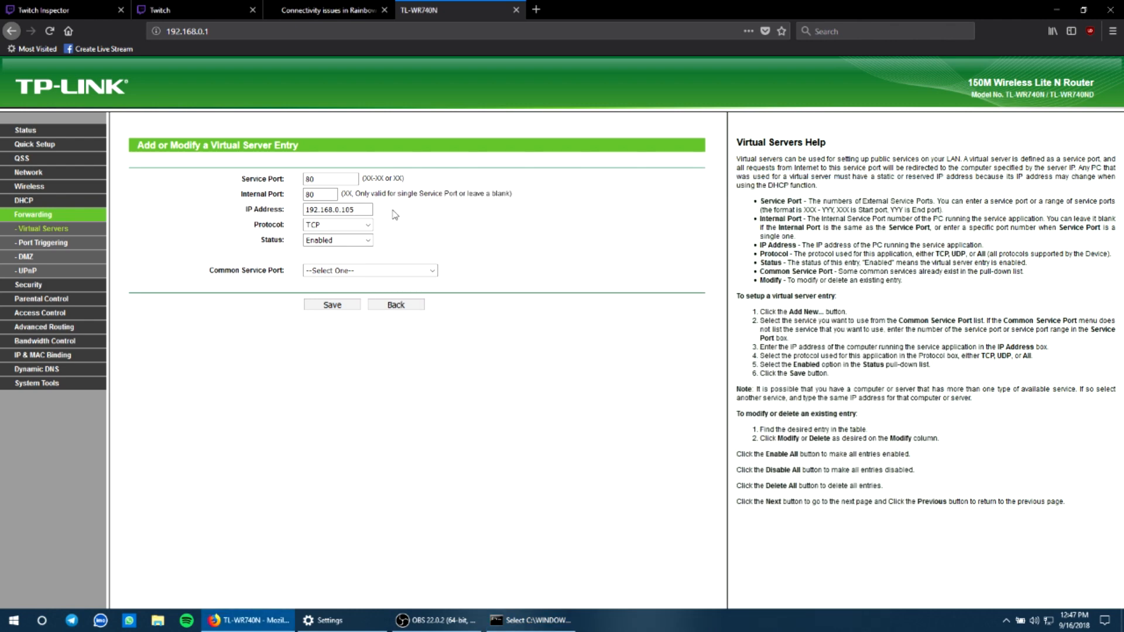
pyautogui.click(331, 304)
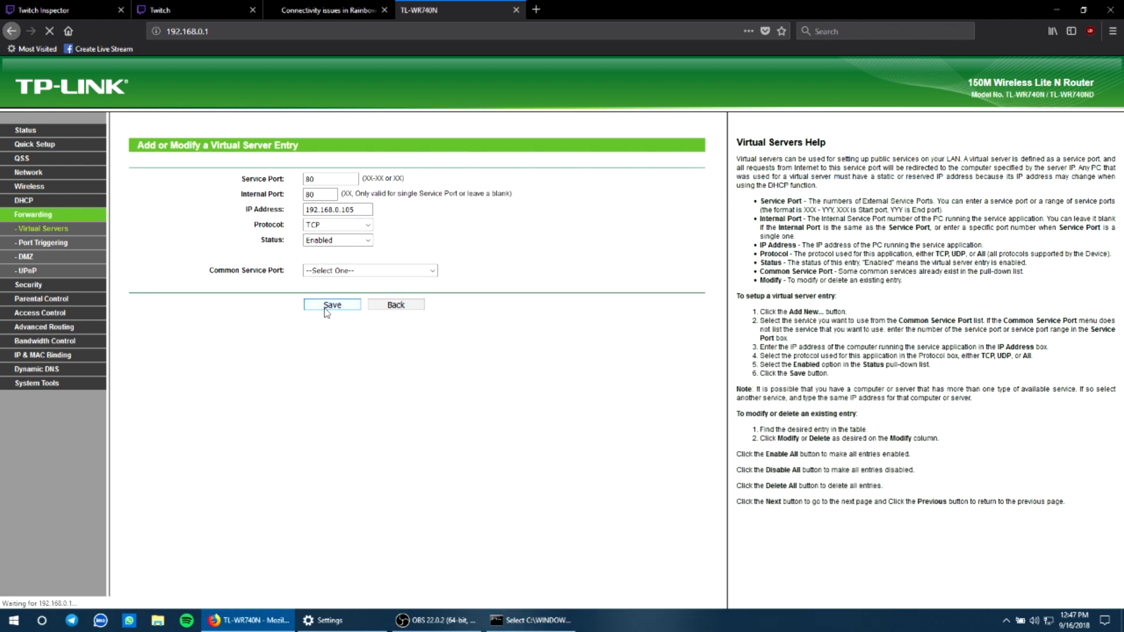
pyautogui.click(331, 304)
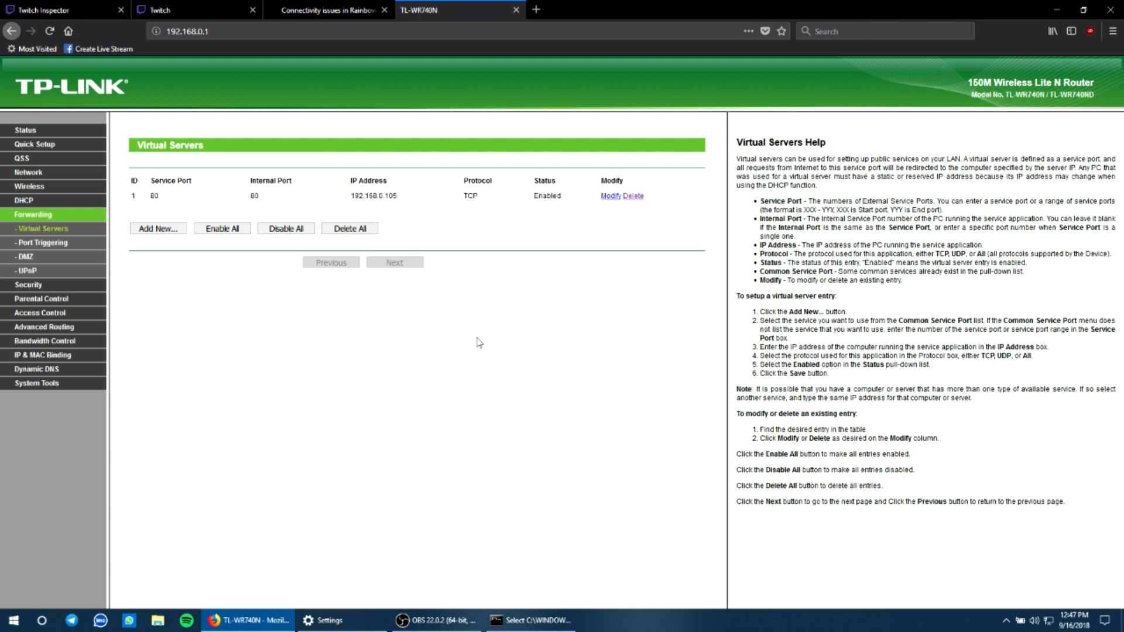
pyautogui.moveTo(172, 291)
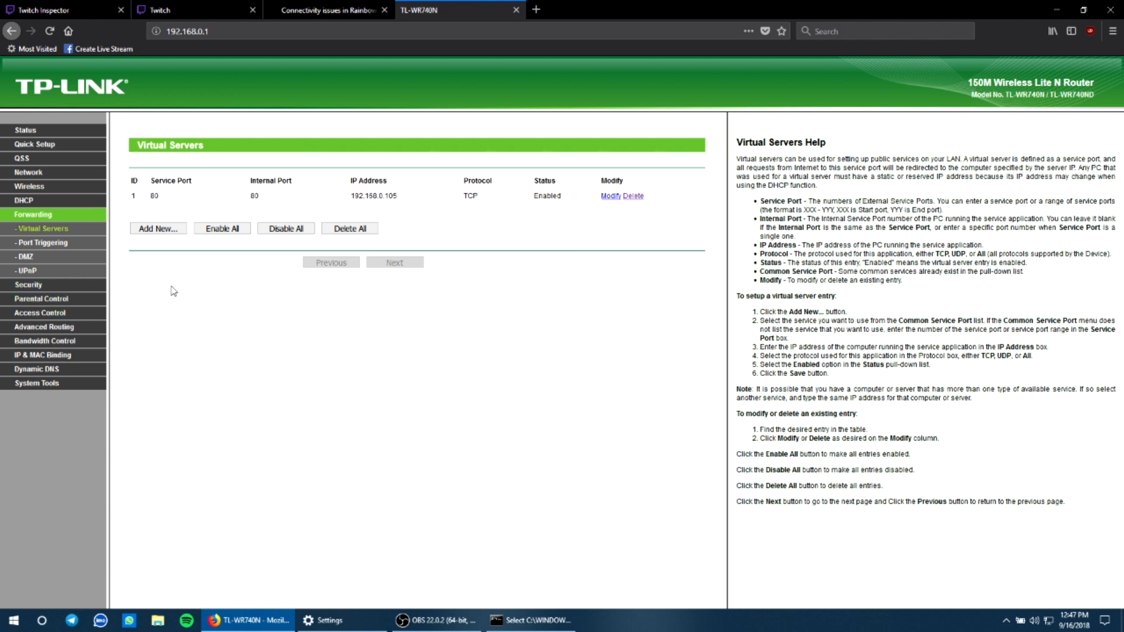
pyautogui.click(25, 257)
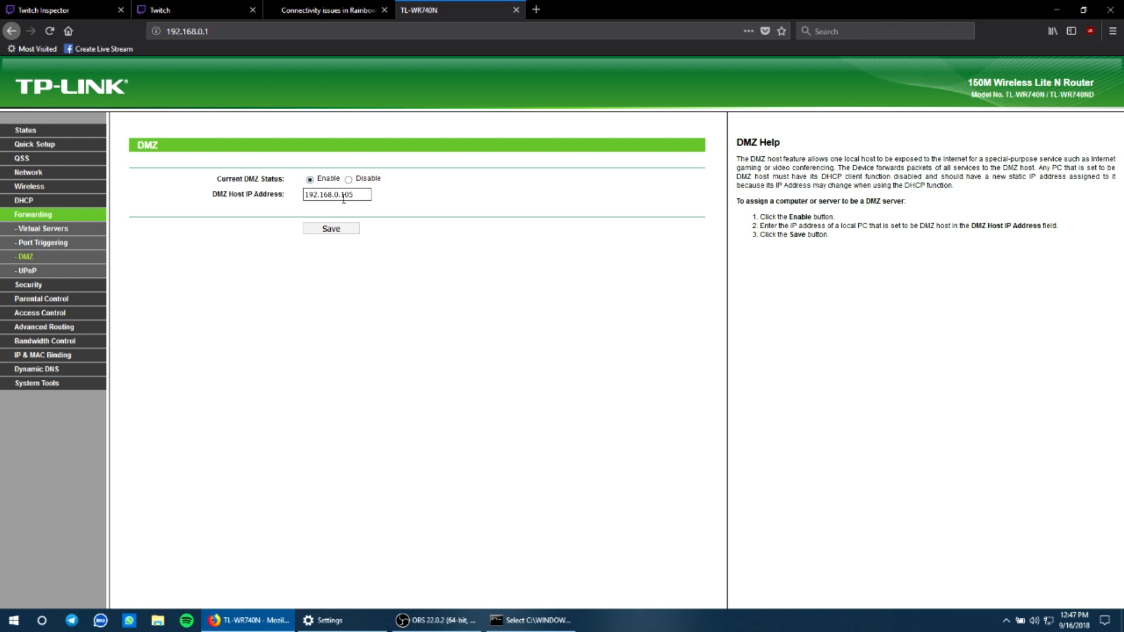
# - Enable DMZ for host 192.168.0.105
pyautogui.click(530, 620)
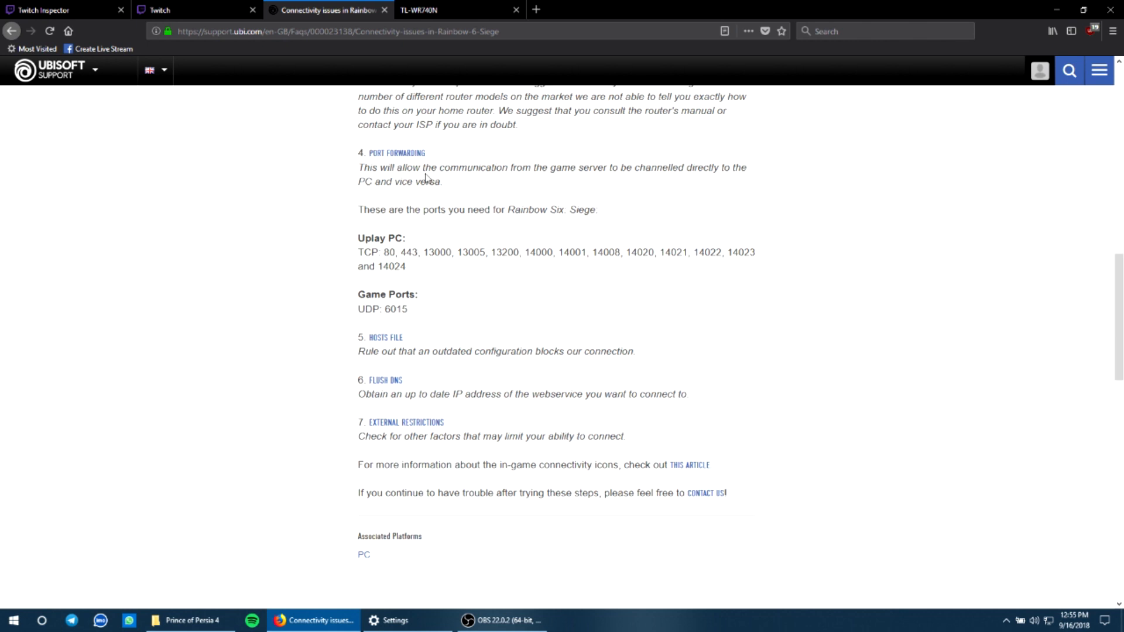
# - Switch to the 'Resetting your hosts file' article and bring up This PC in File Explorer
pyautogui.scroll(-3)
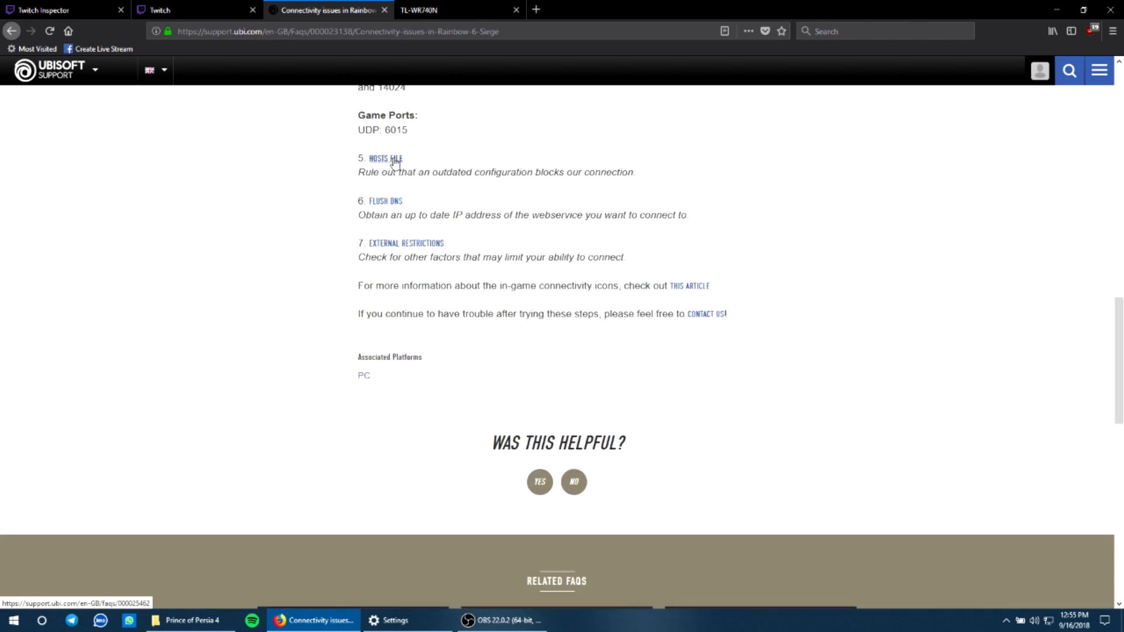
pyautogui.click(382, 158)
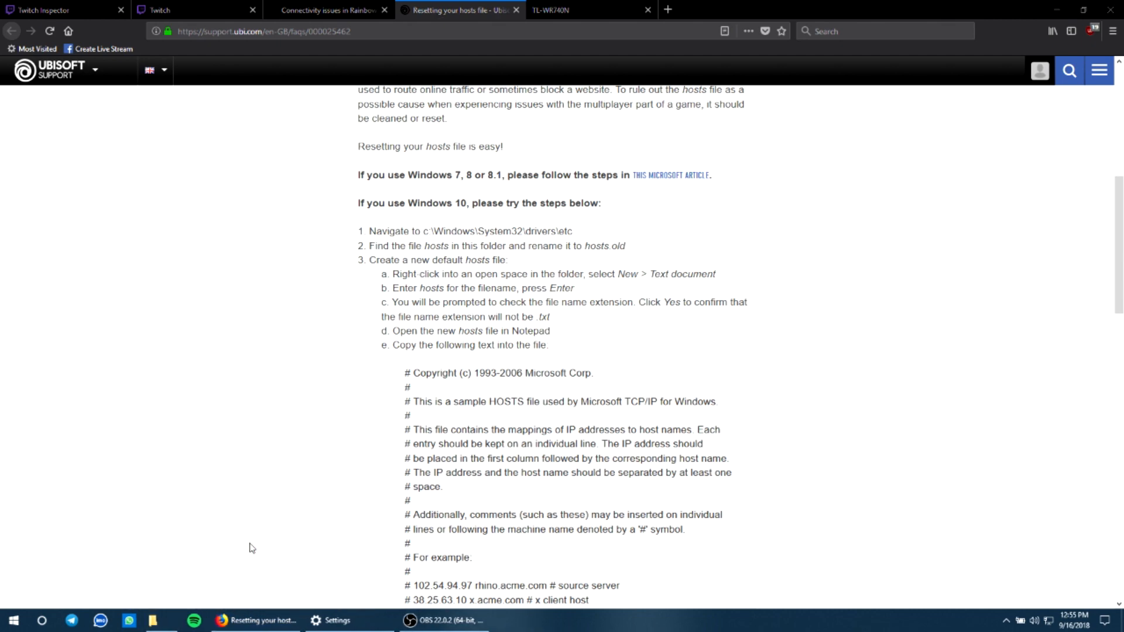
pyautogui.click(151, 620)
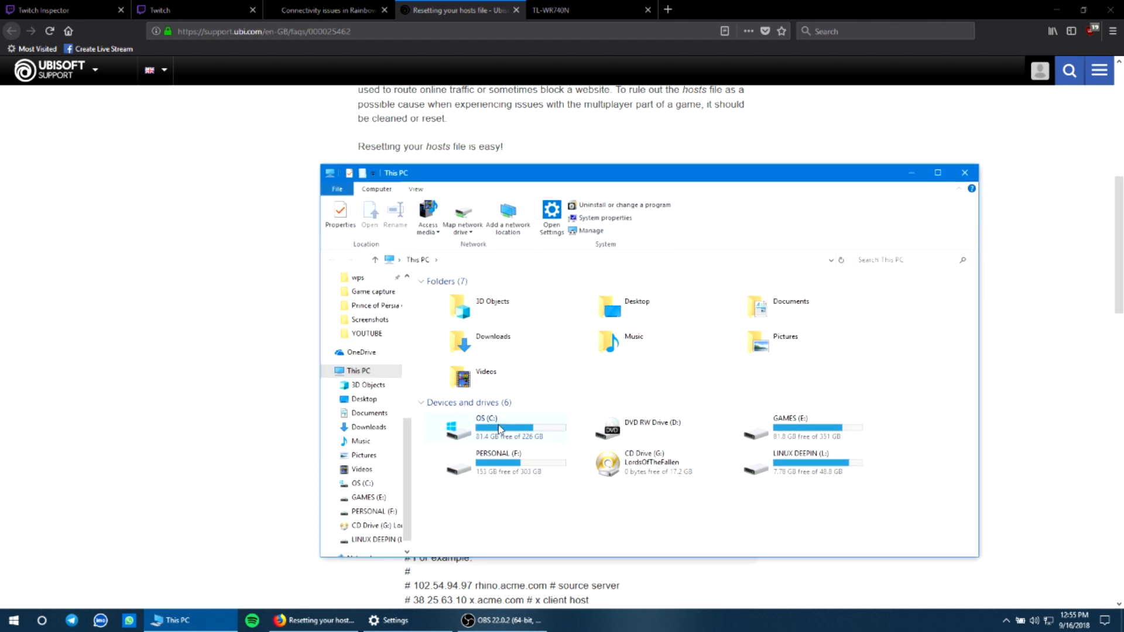
# - Navigate OS (C:) > Windows > System32 > drivers > etc so the hosts file is listed
pyautogui.doubleClick(500, 428)
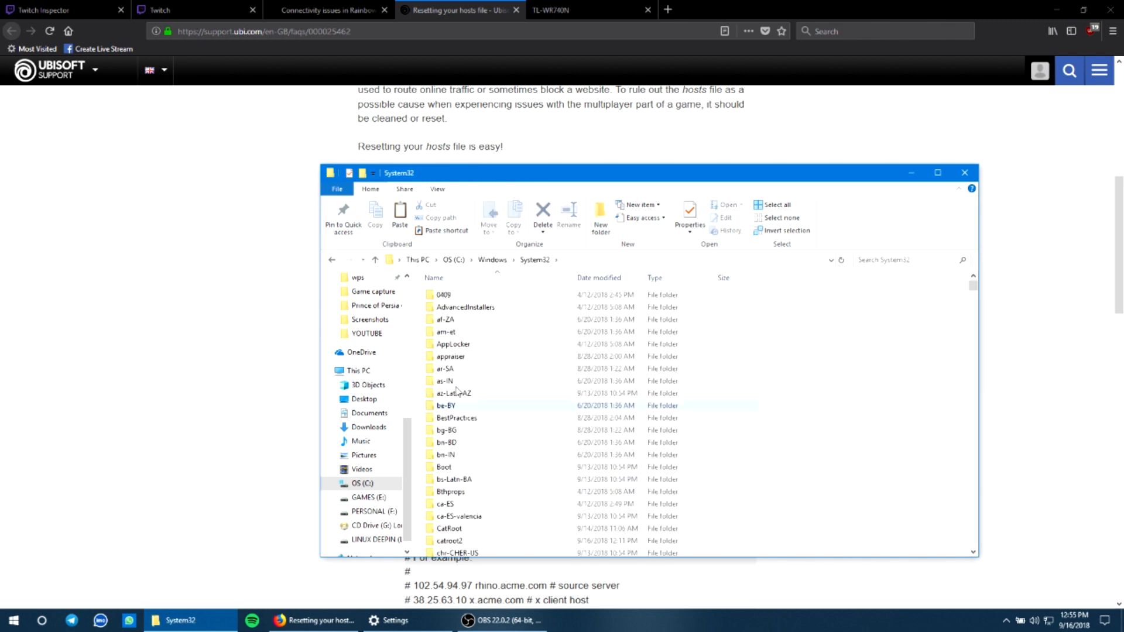
pyautogui.scroll(-3)
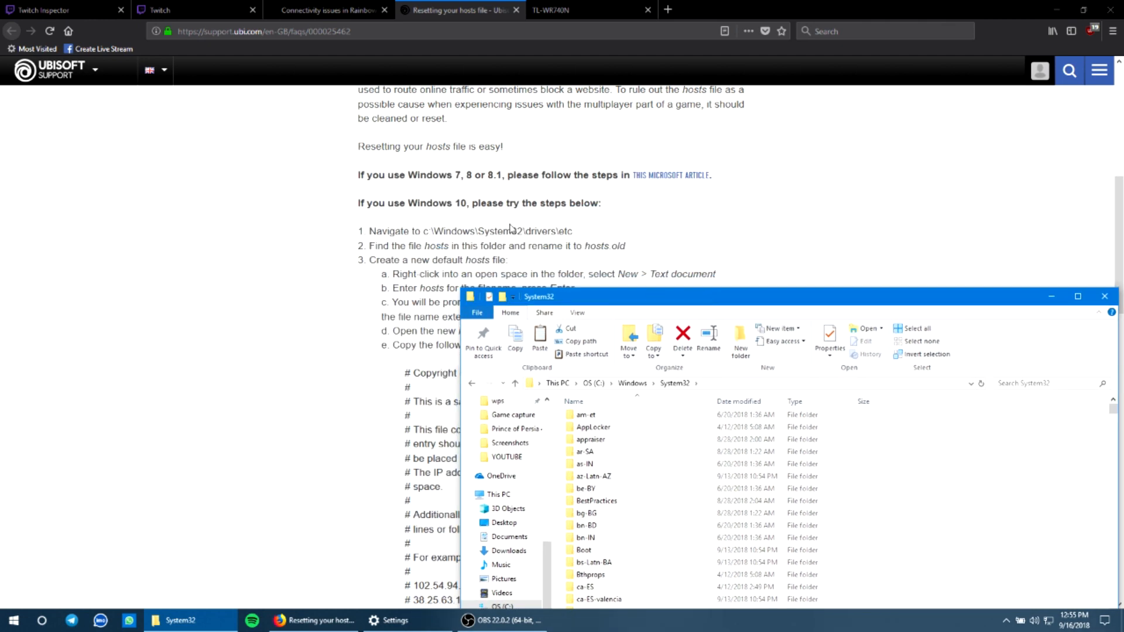
pyautogui.click(314, 621)
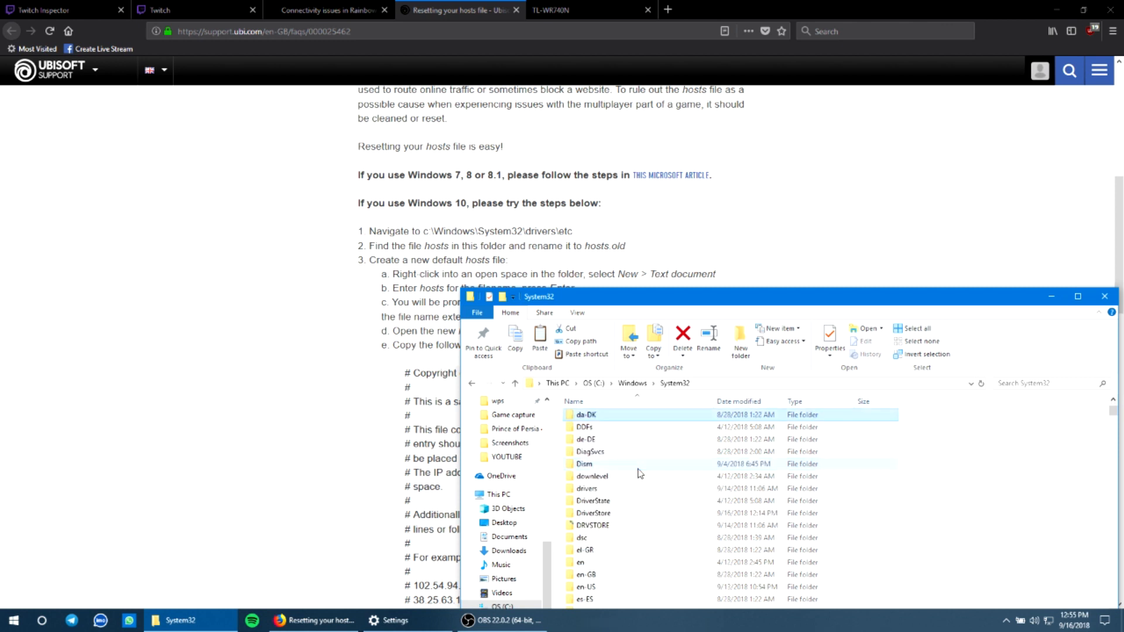
pyautogui.doubleClick(586, 488)
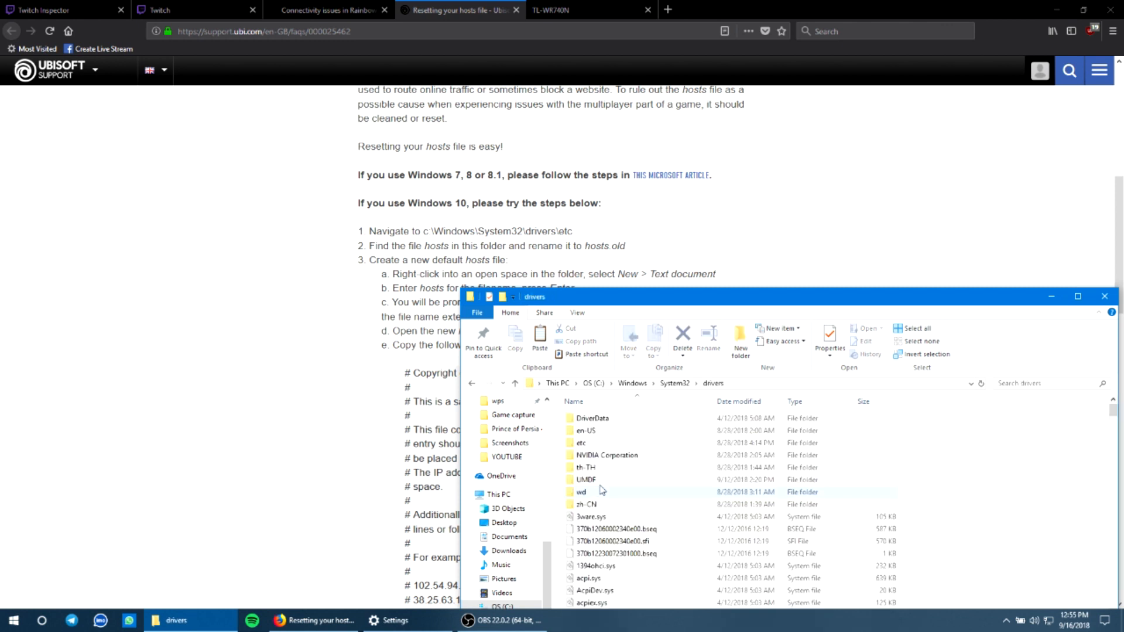
pyautogui.doubleClick(582, 443)
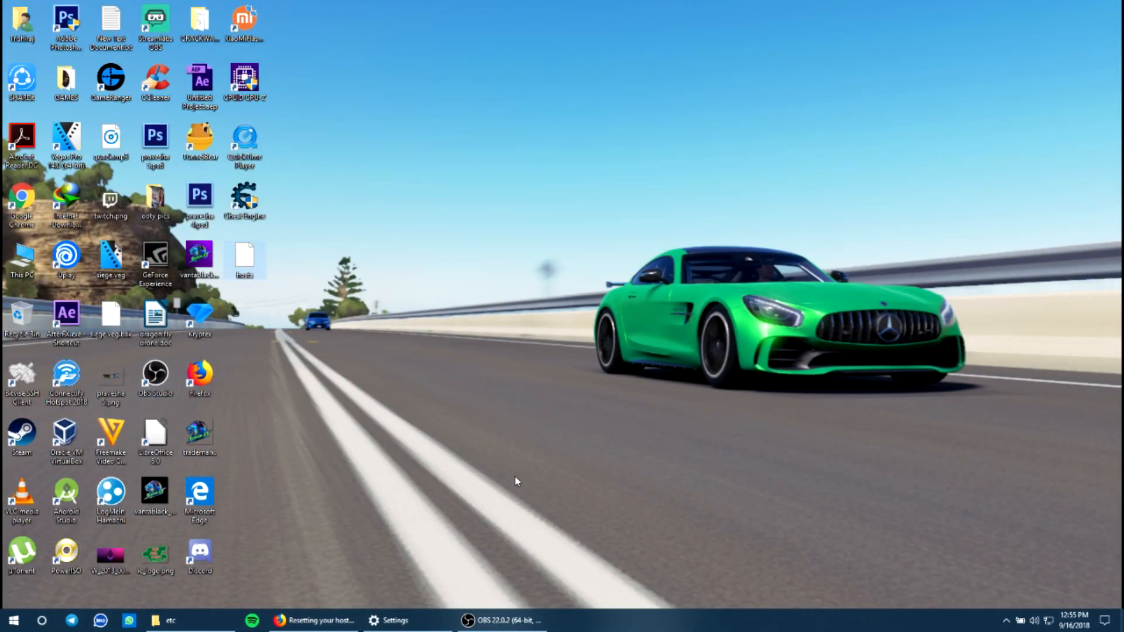
pyautogui.moveTo(358, 583)
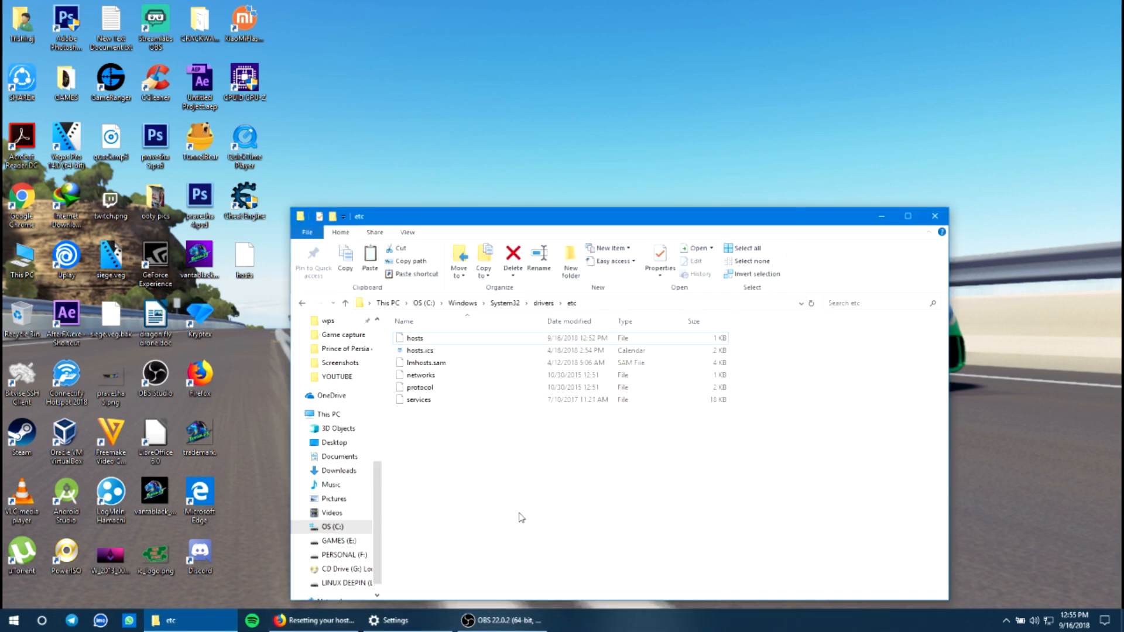
# - Edit hosts in Notepad++ and replace its contents with the default Microsoft sample text
pyautogui.rightClick(413, 337)
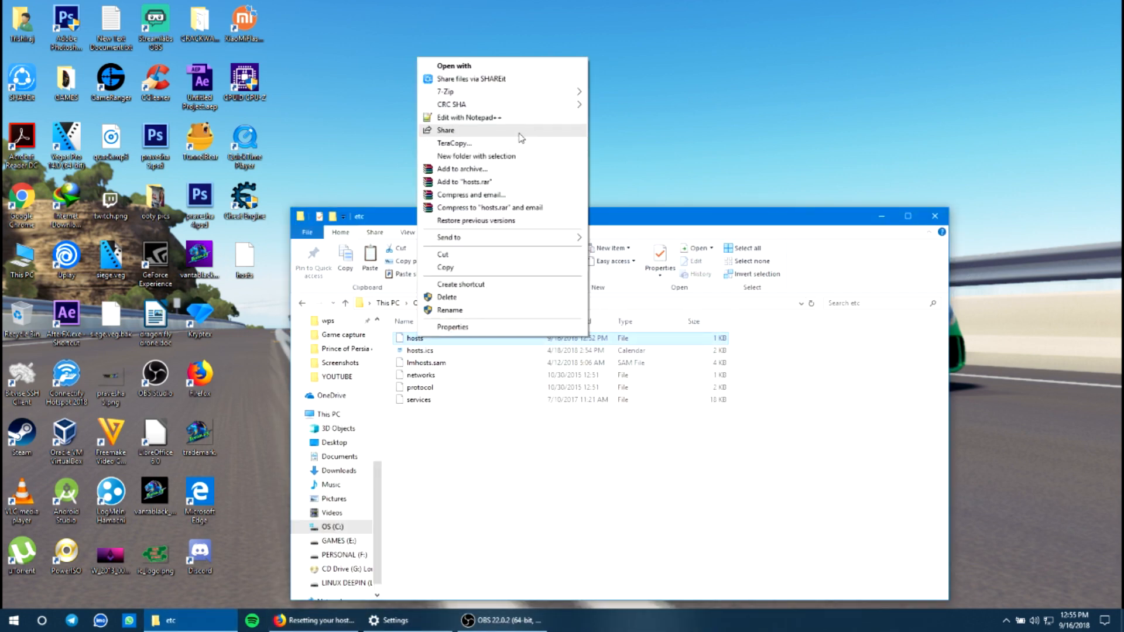
pyautogui.click(468, 117)
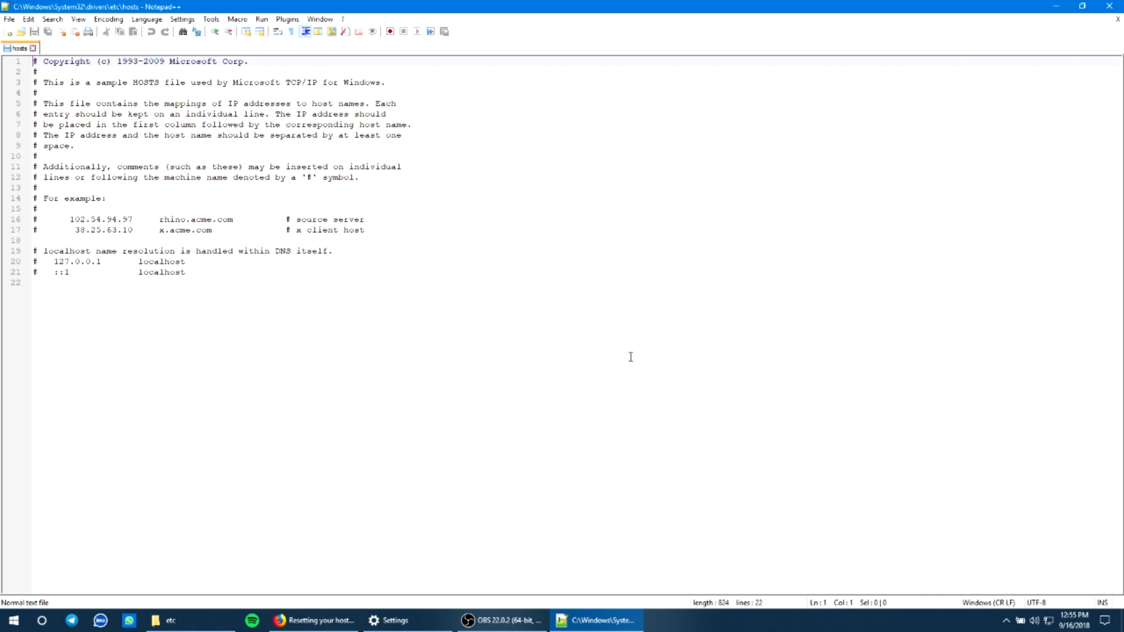
pyautogui.press('ctrl+a')
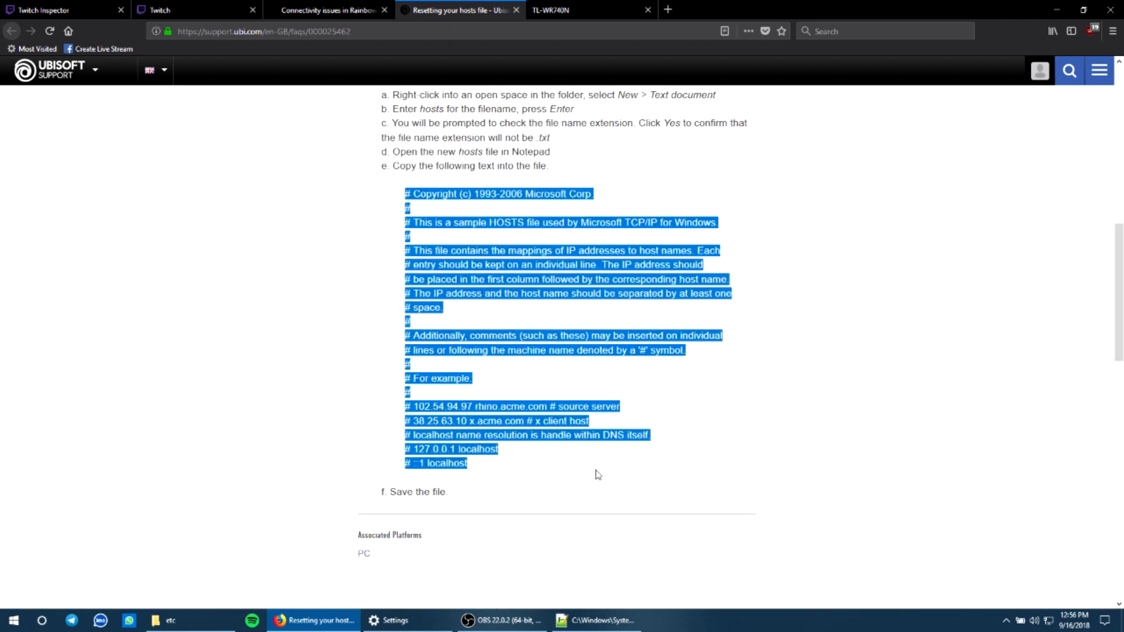
pyautogui.click(595, 621)
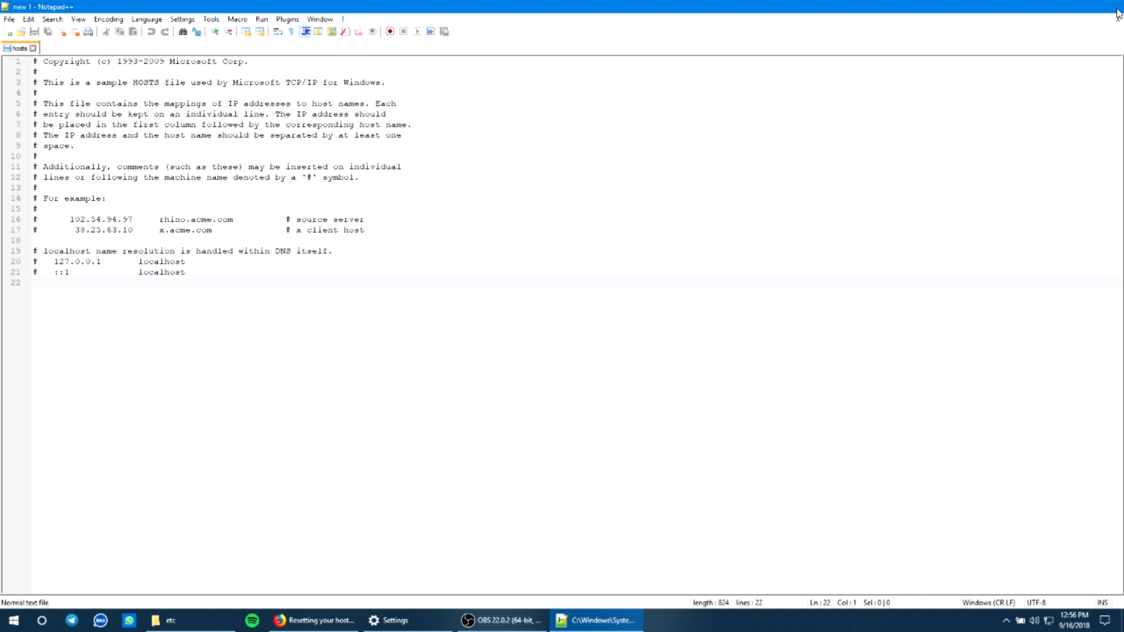
# - Minimize Notepad++ and return to the Rainbow 6 Siege connectivity article
pyautogui.click(313, 620)
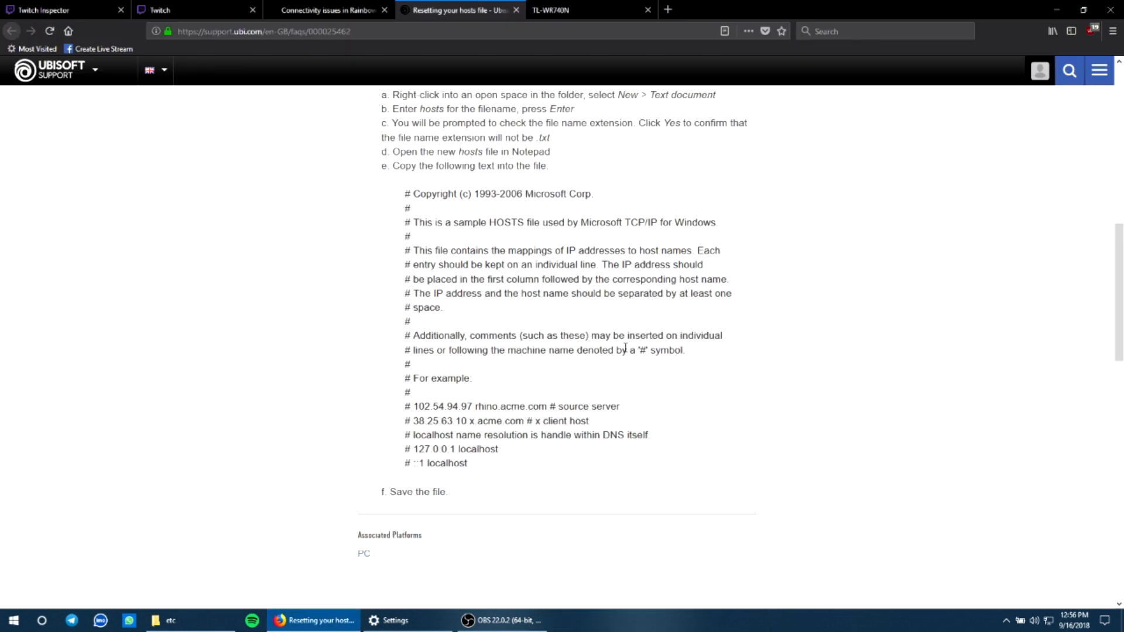
pyautogui.click(328, 10)
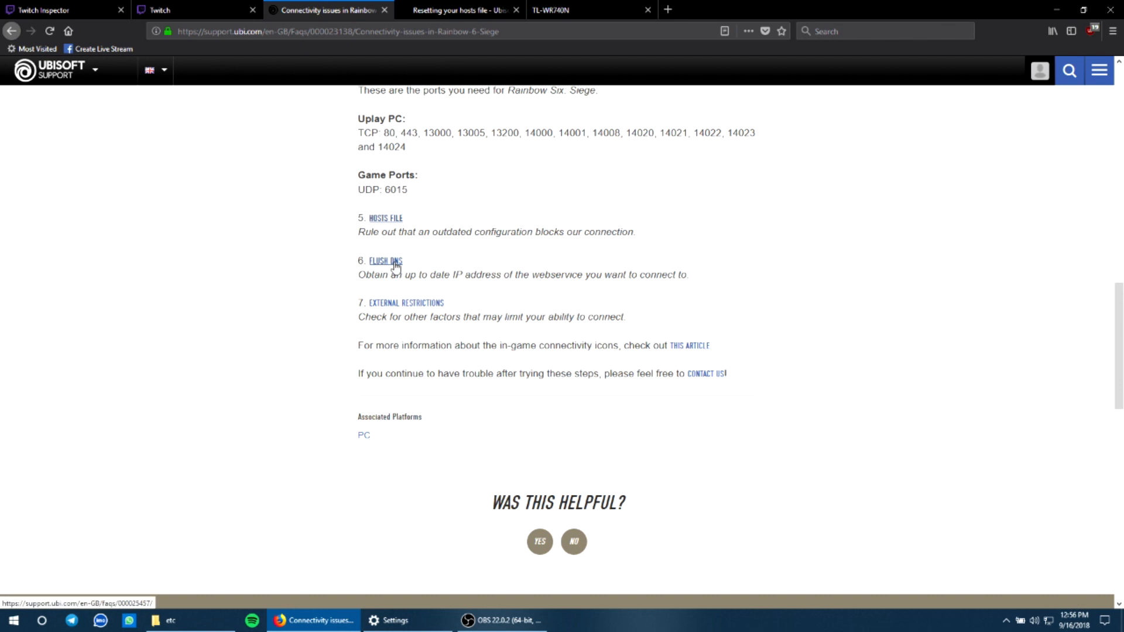
# - Follow the FLUSH DNS link and launch Command Prompt (Admin) from the Start power user menu
pyautogui.click(385, 261)
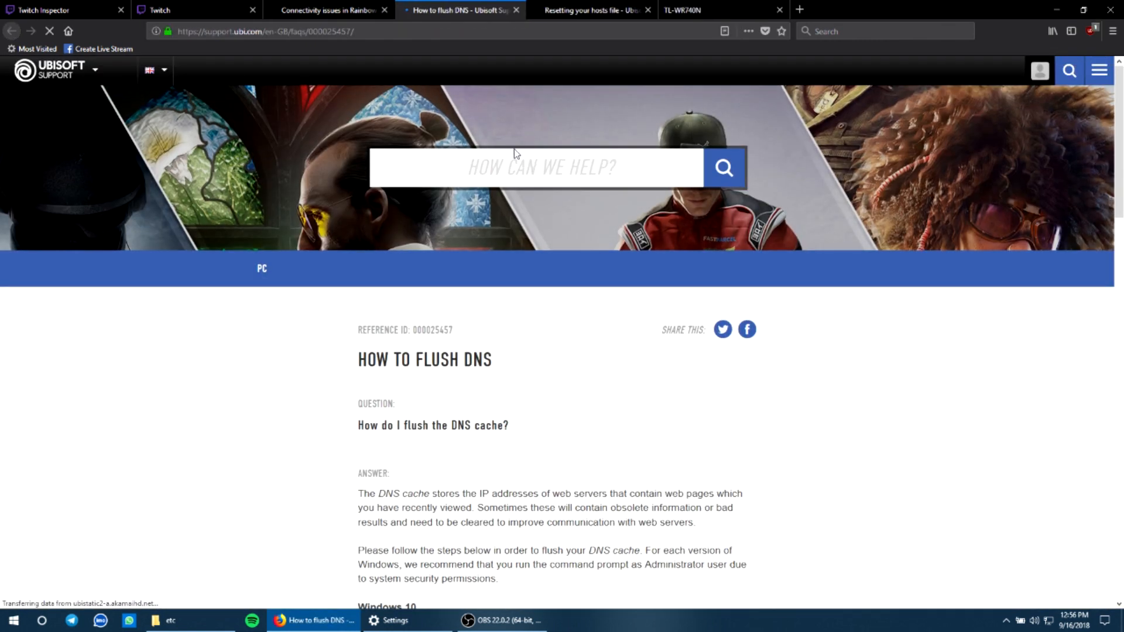
pyautogui.rightClick(13, 620)
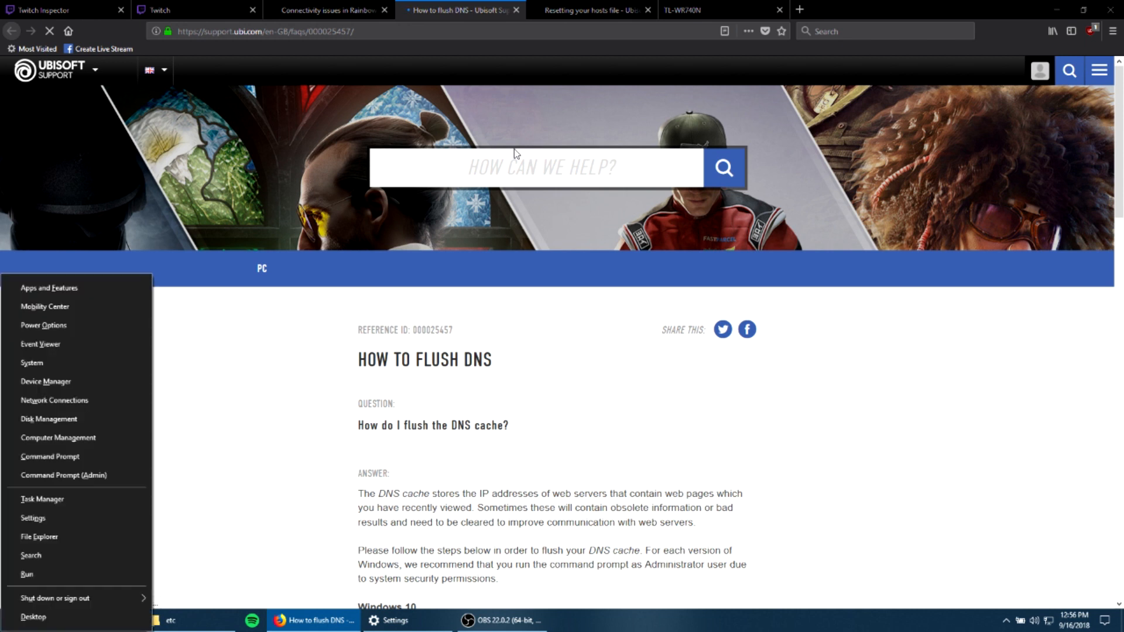
pyautogui.moveTo(45, 380)
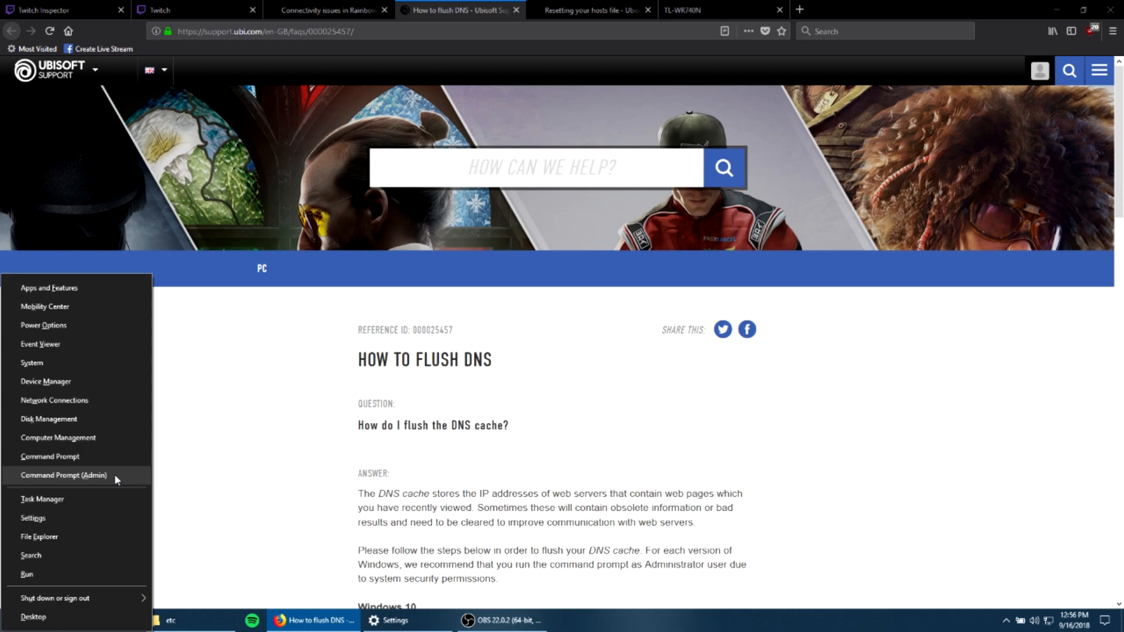
pyautogui.click(63, 474)
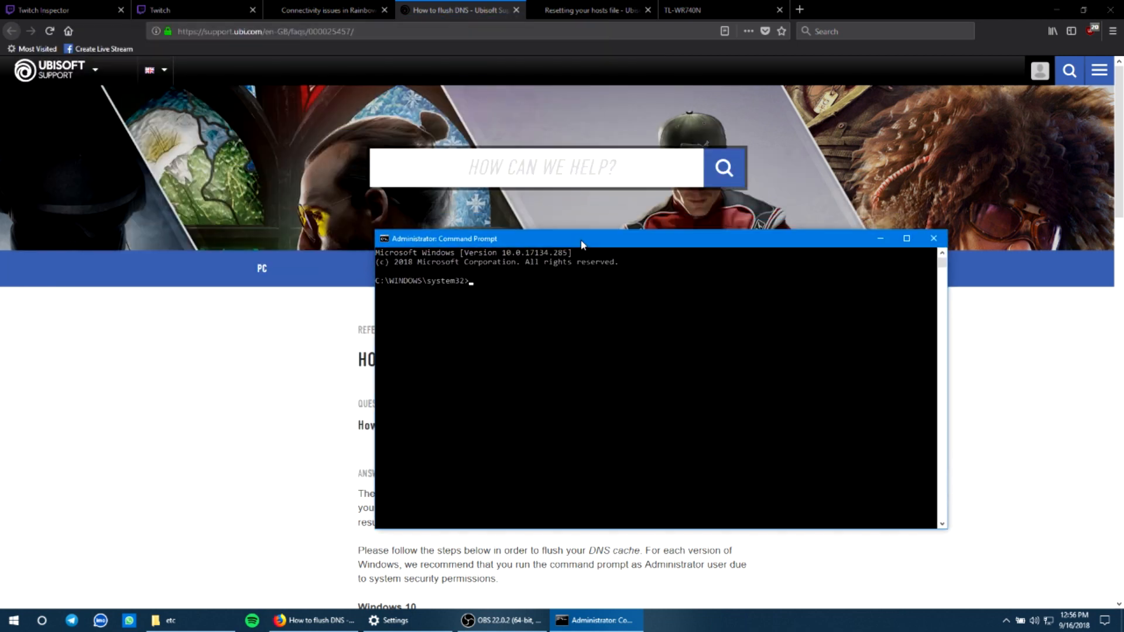
# - Run ipconfig /flushdns so the DNS Resolver Cache is successfully flushed
pyautogui.write('ipconfig /')
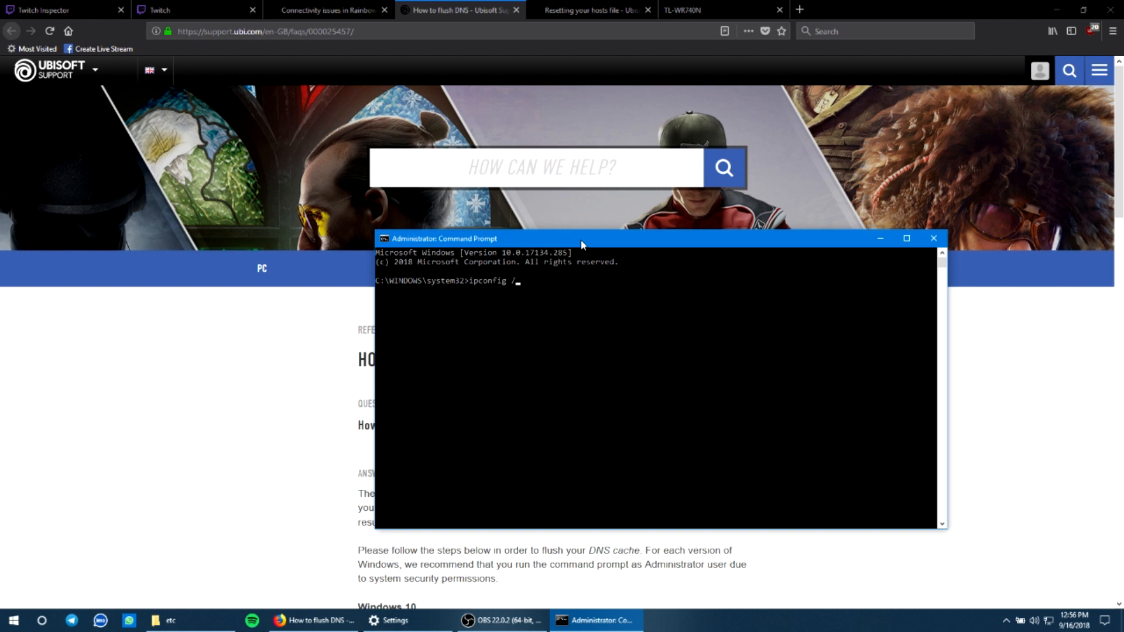
pyautogui.write('flushdns')
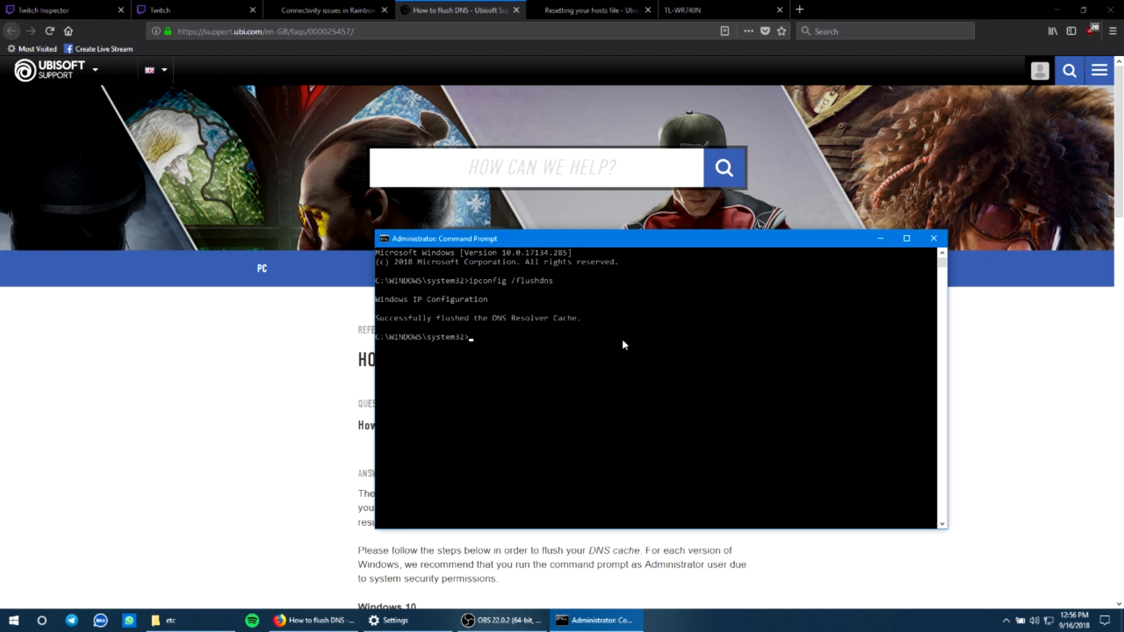
pyautogui.moveTo(534, 324)
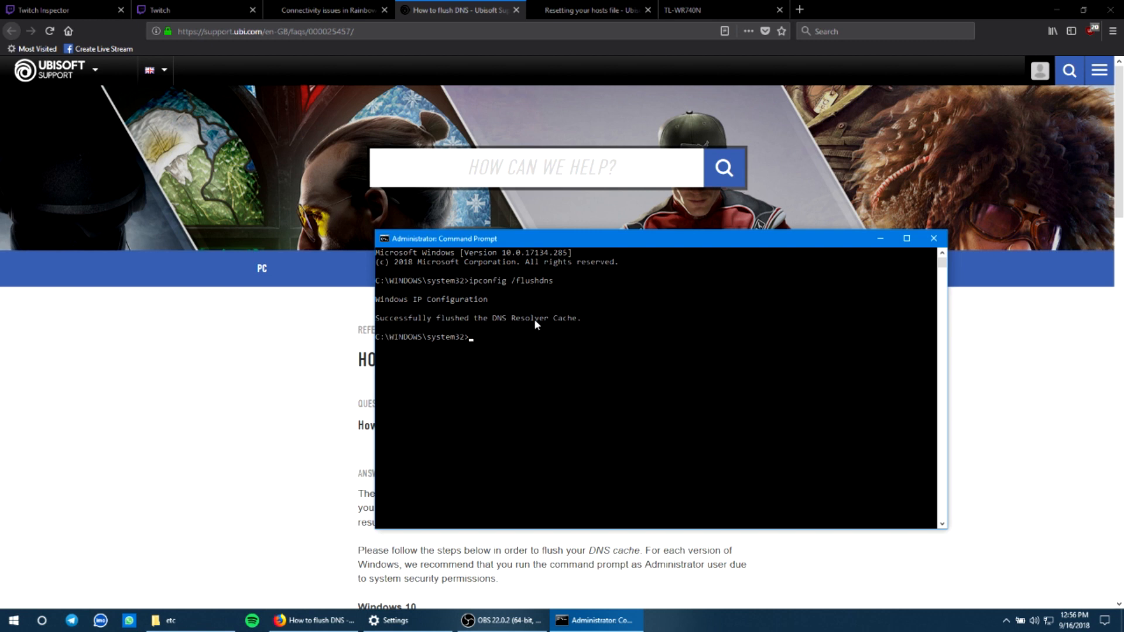
pyautogui.moveTo(542, 325)
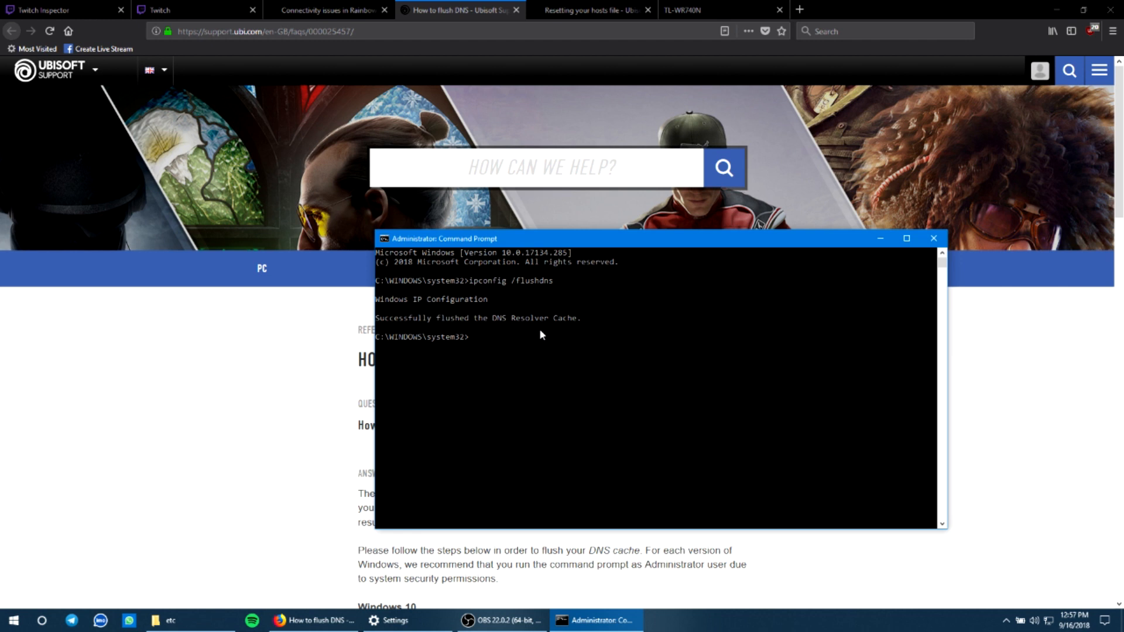
pyautogui.moveTo(509, 344)
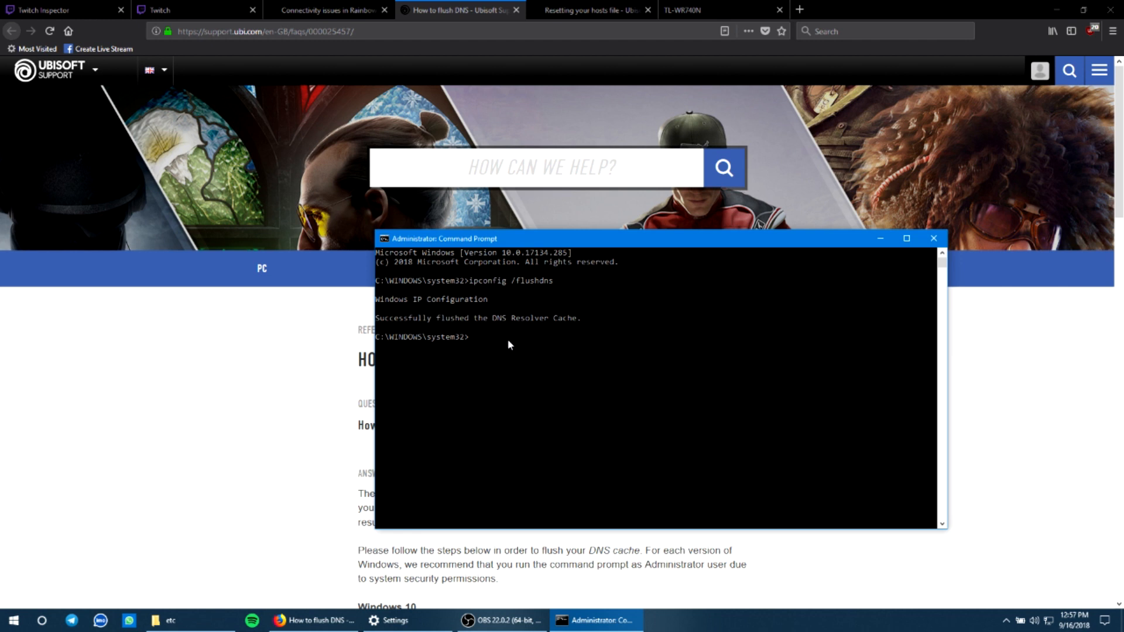
pyautogui.moveTo(588, 323)
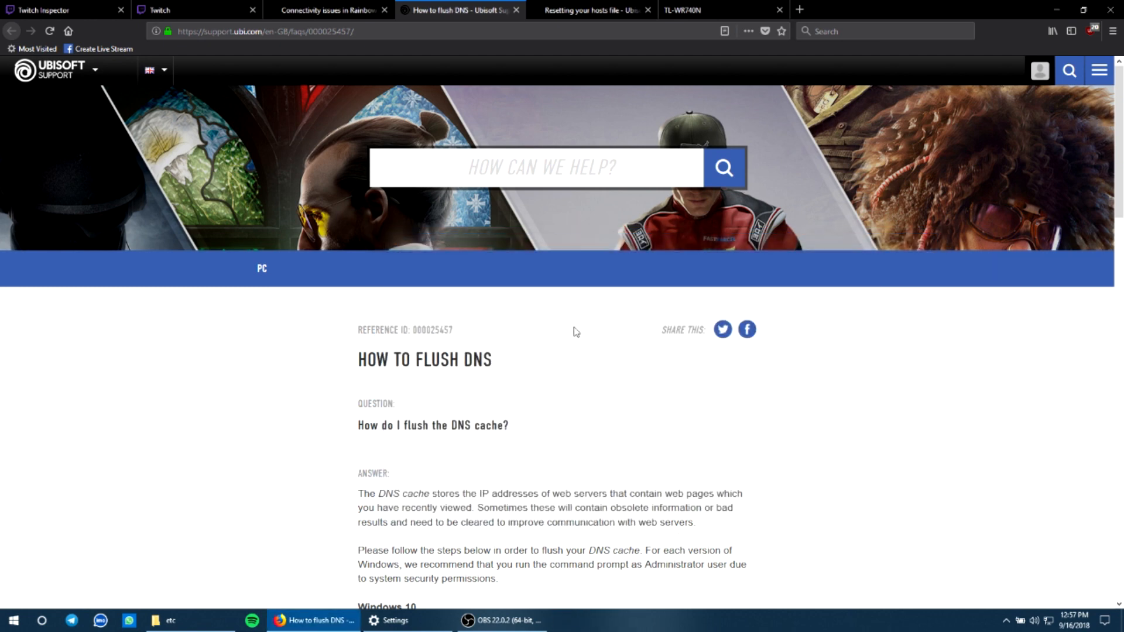
# - Return to the Rainbow 6 Siege connectivity article and scroll to its troubleshooting steps list
pyautogui.click(326, 9)
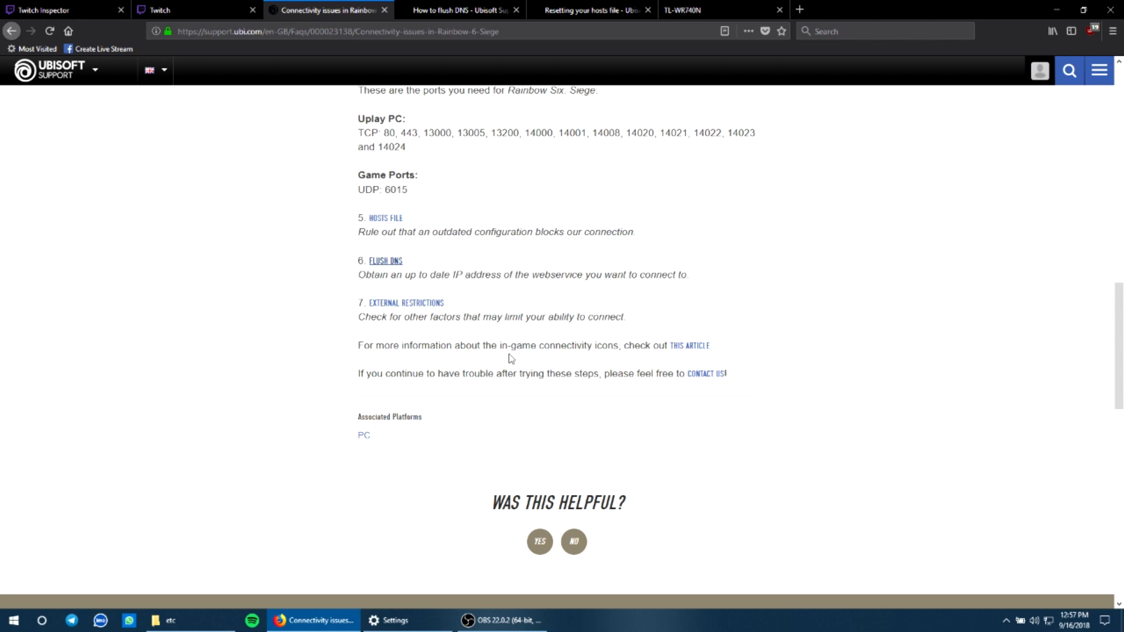
pyautogui.scroll(3)
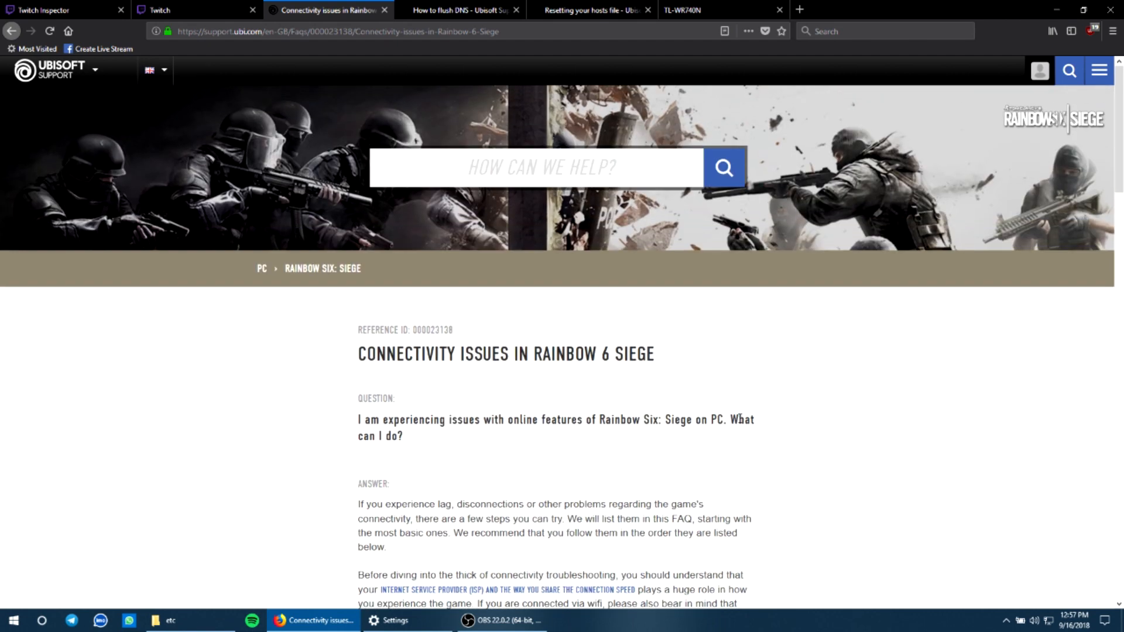
pyautogui.scroll(-3)
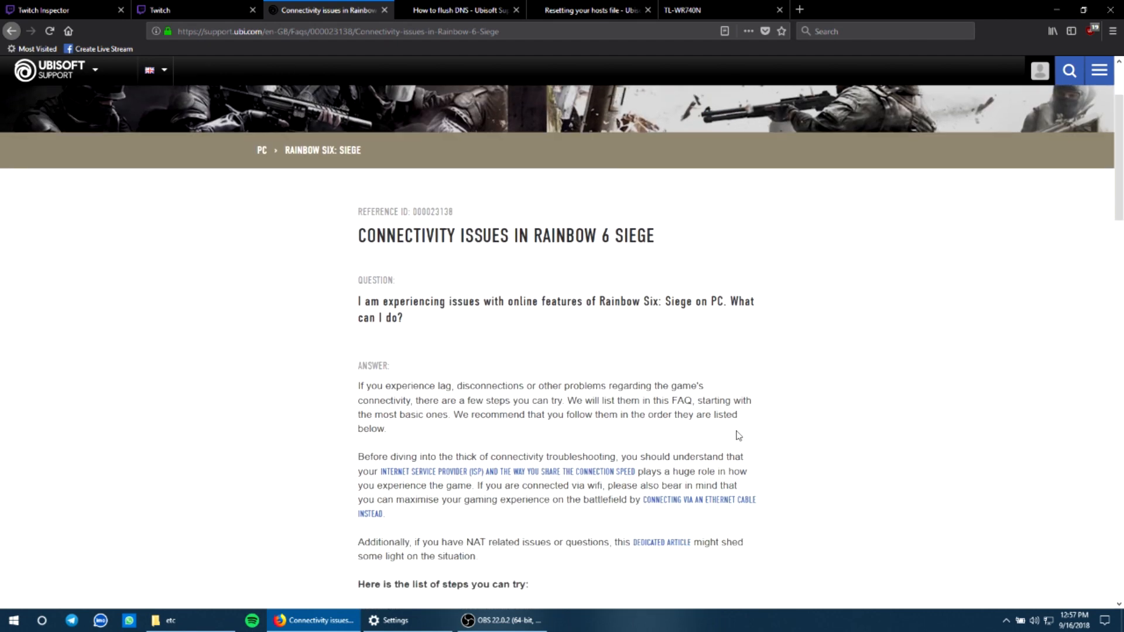
pyautogui.scroll(-3)
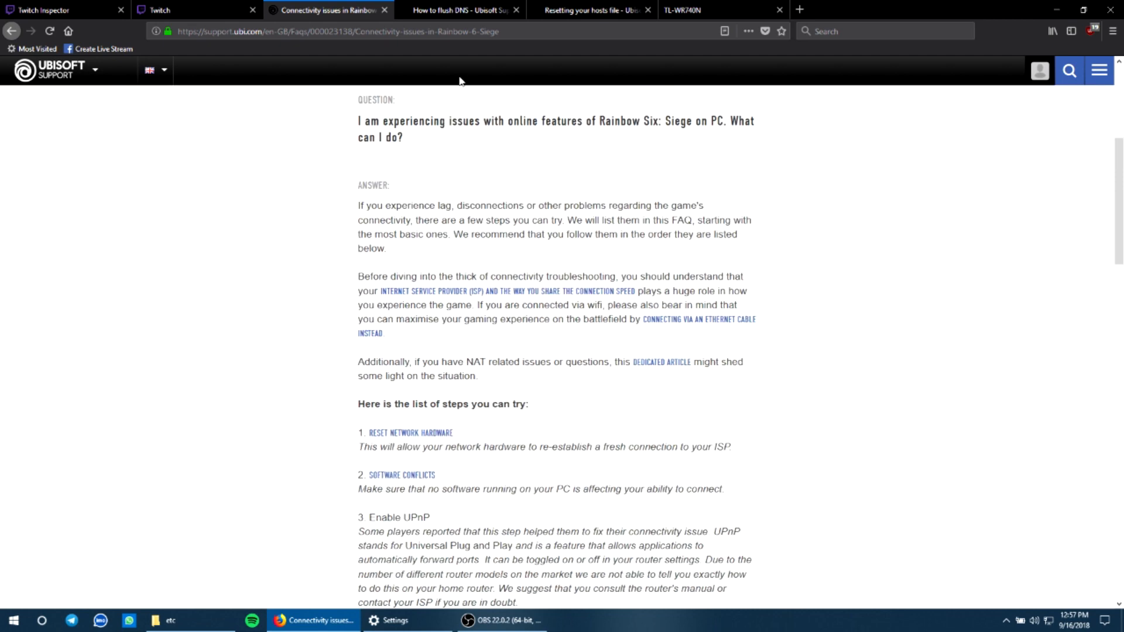